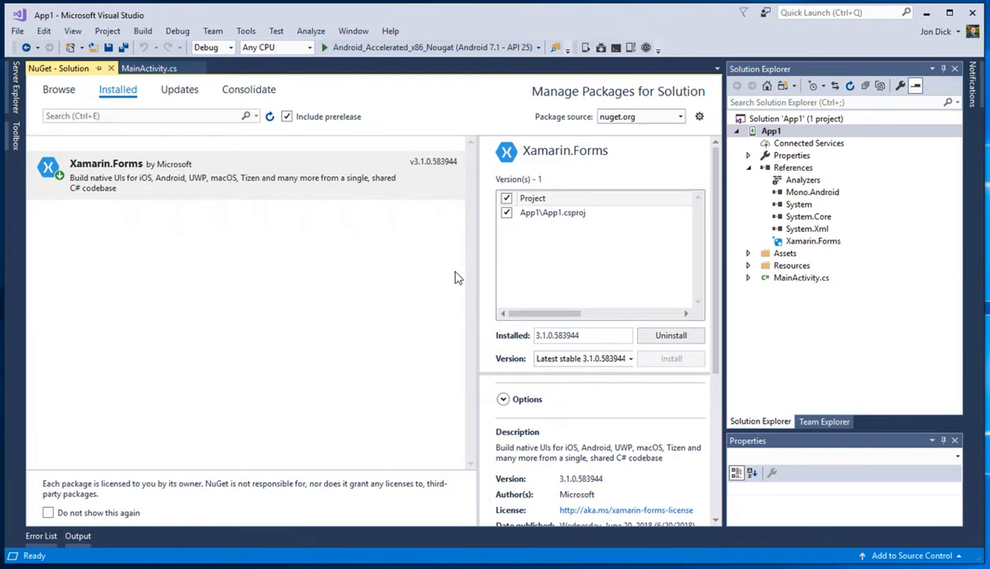
mouse_move(475, 357)
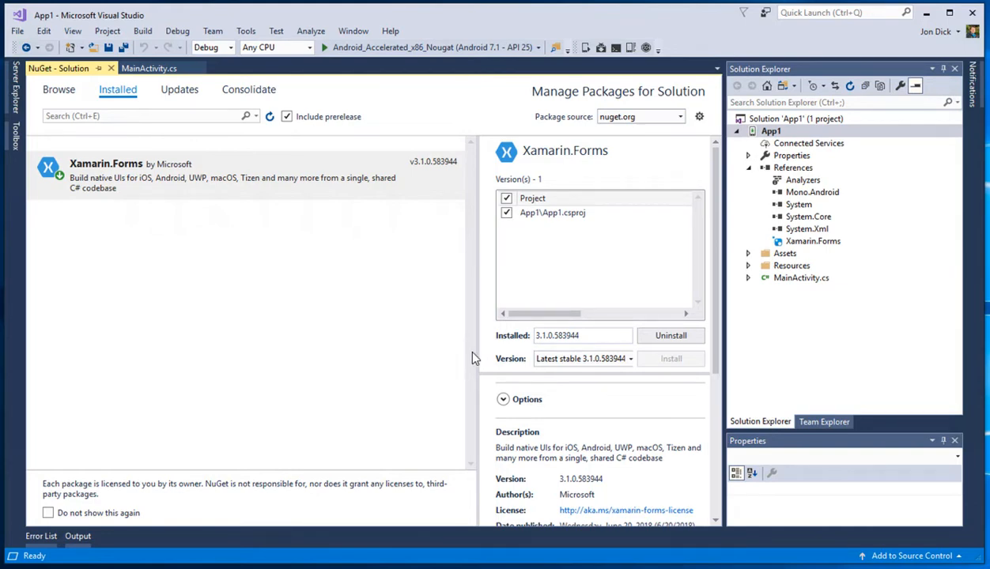
mouse_move(389, 345)
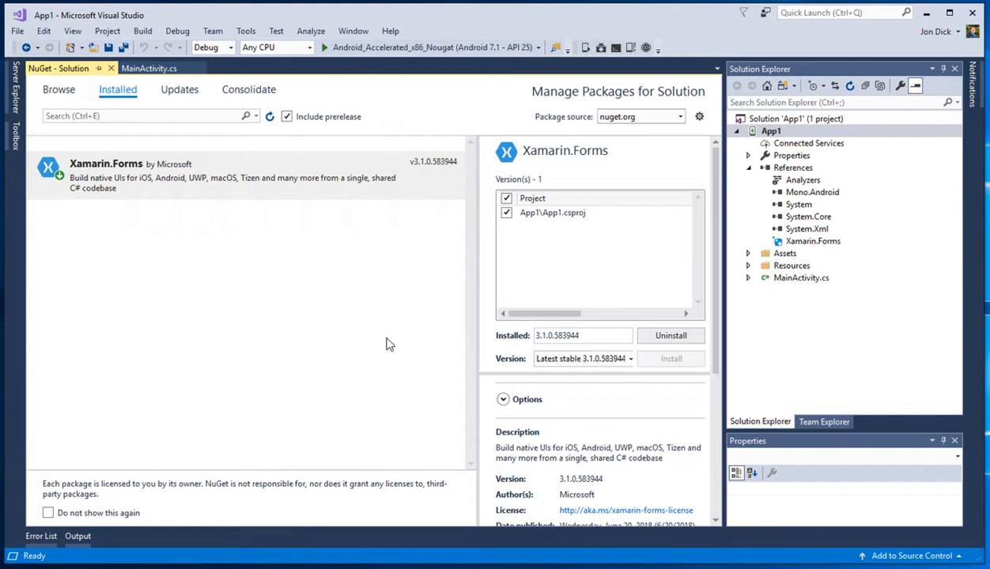
mouse_move(362, 300)
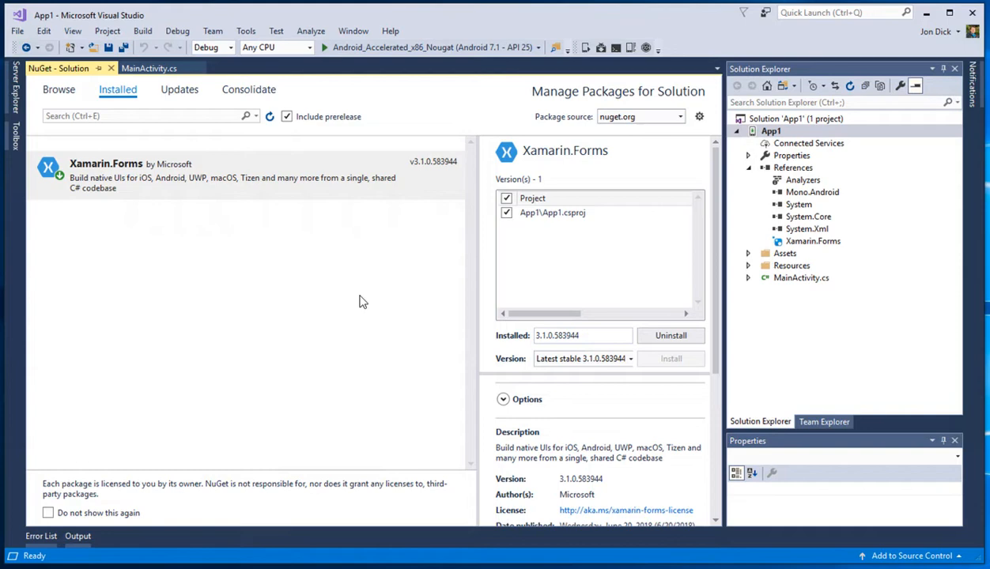
mouse_move(319, 313)
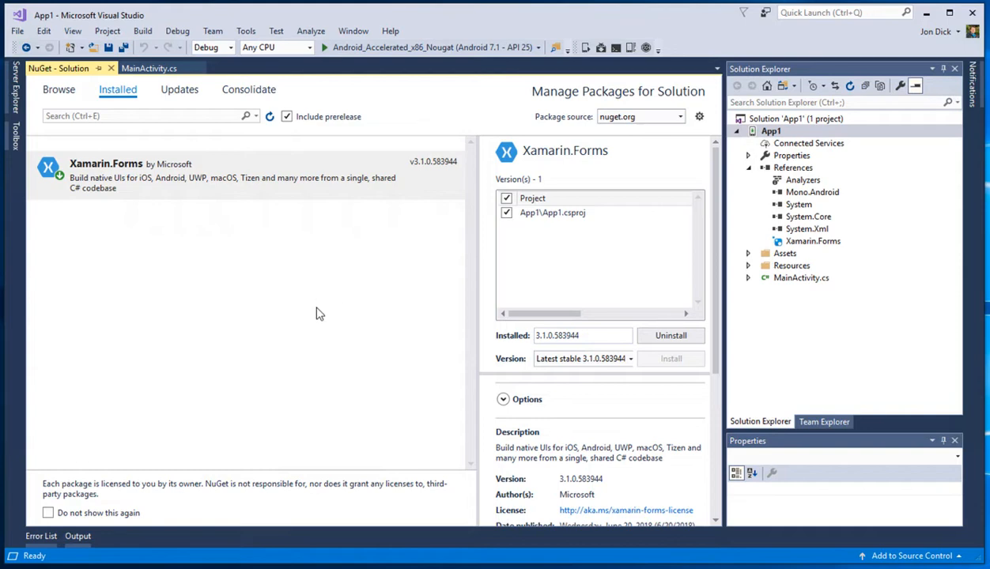
mouse_move(319, 329)
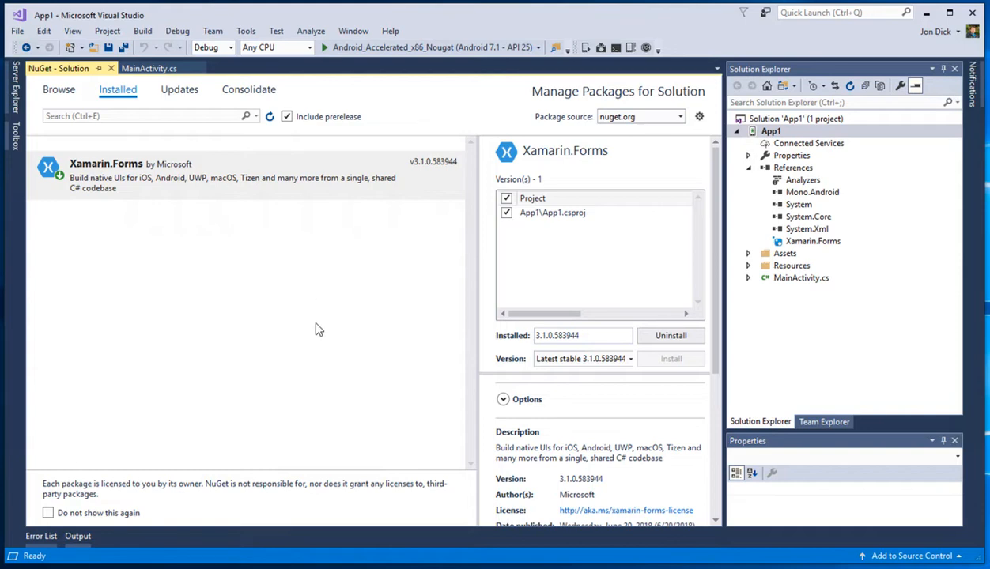
mouse_move(311, 331)
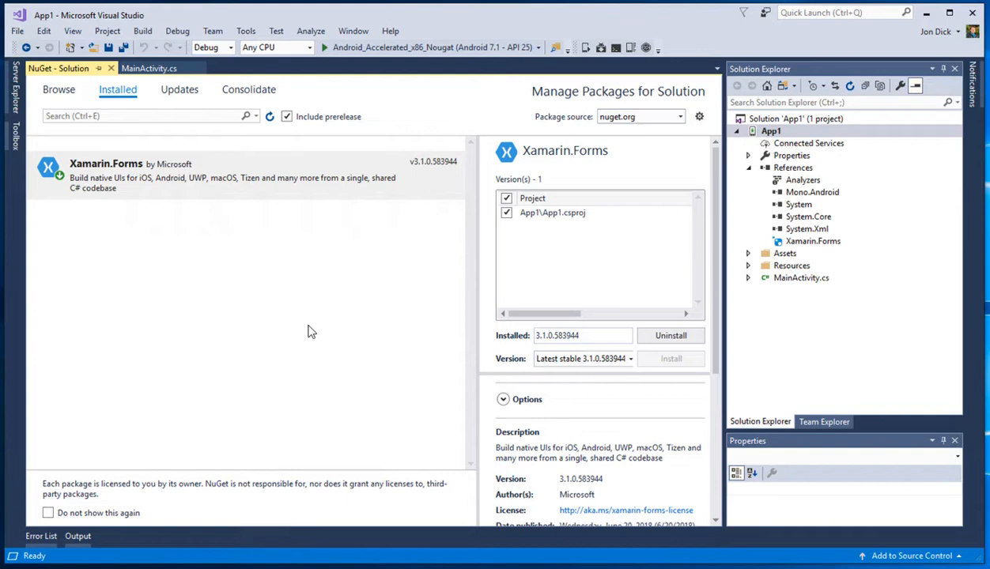
mouse_move(280, 344)
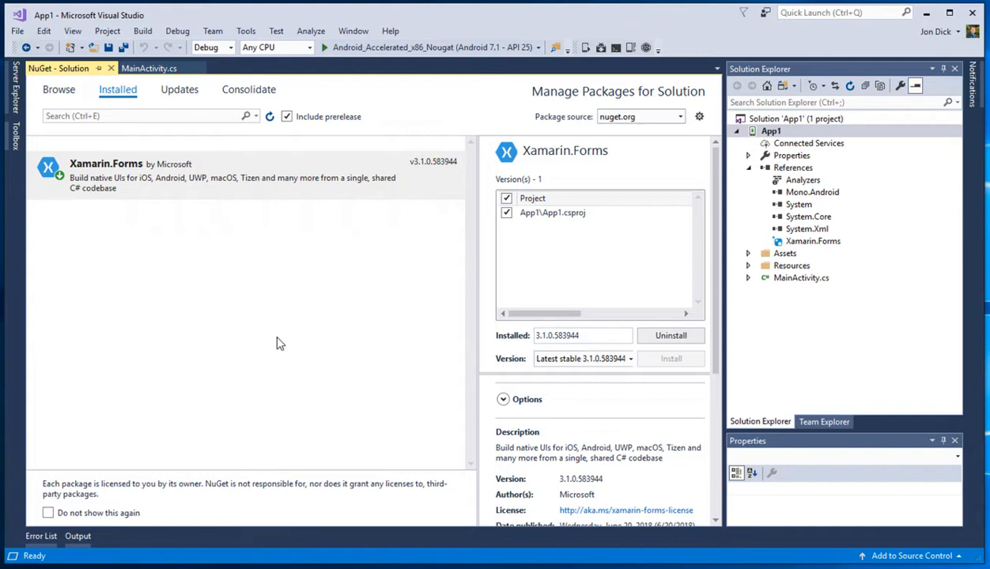
mouse_move(263, 325)
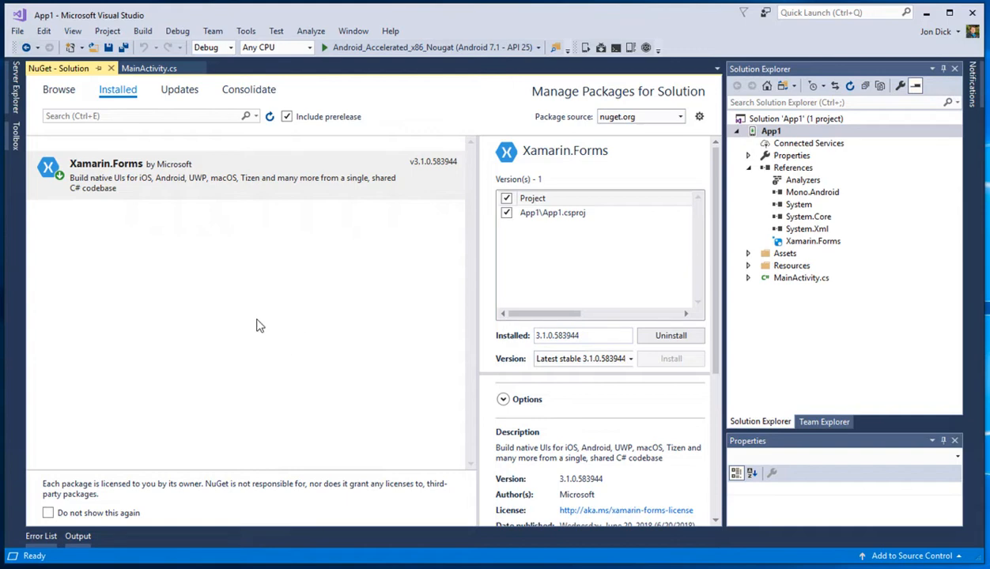
mouse_move(727, 272)
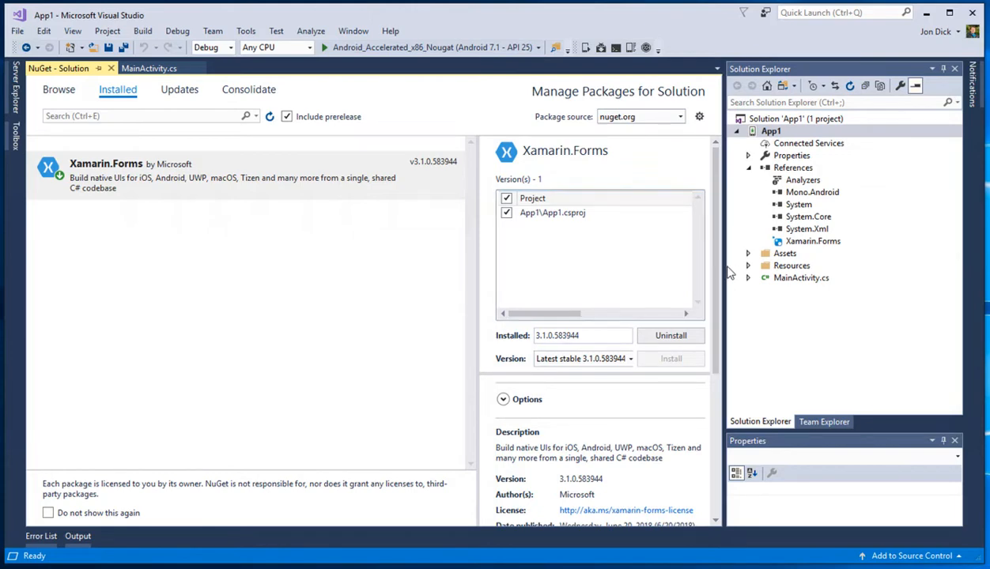
mouse_move(721, 269)
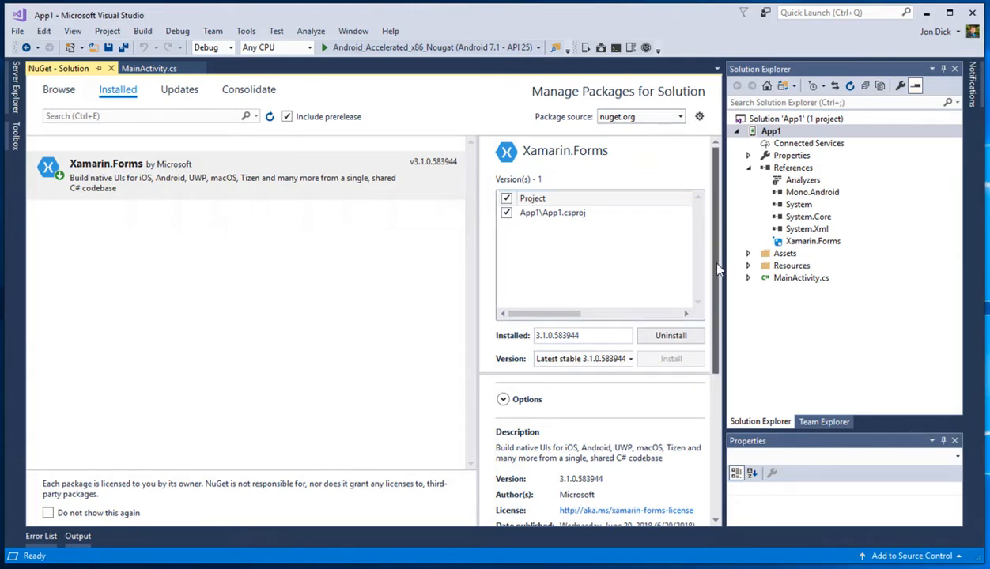
Step: Scroll to the Xamarin.Forms 3.1.0 Dependencies and highlight the 25.4.0.2 minimum support version
scroll("down", 3)
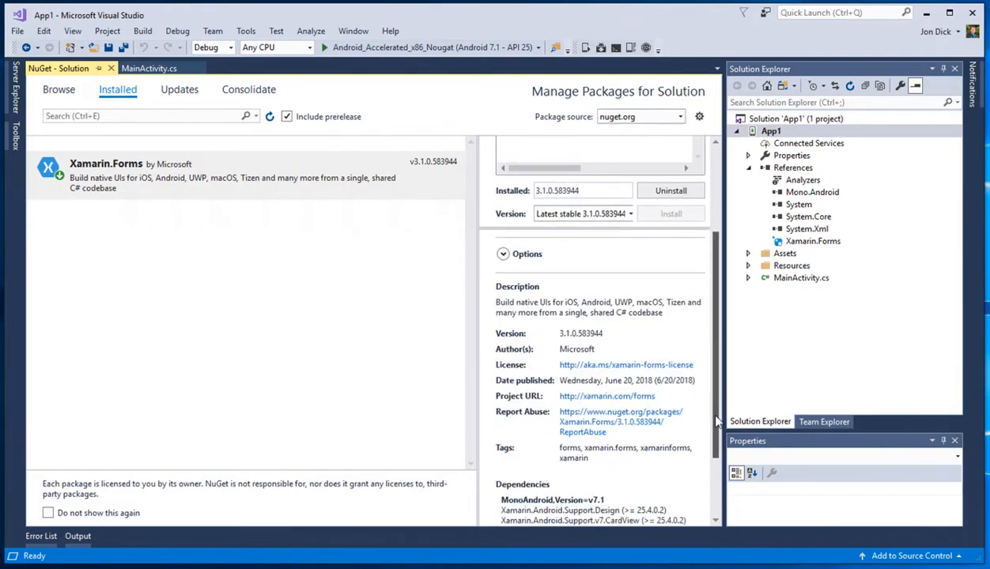
scroll("down", 3)
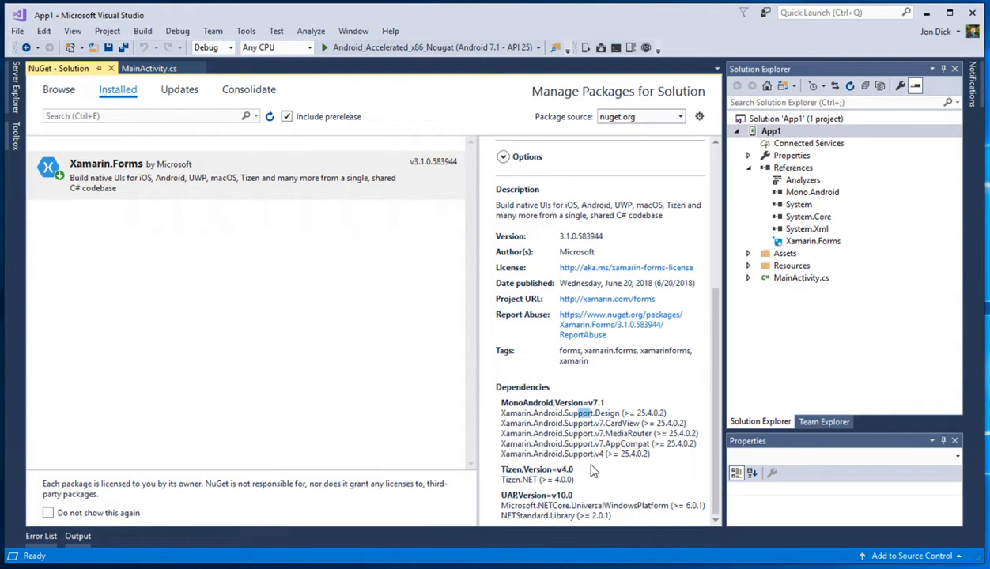
mouse_move(588, 443)
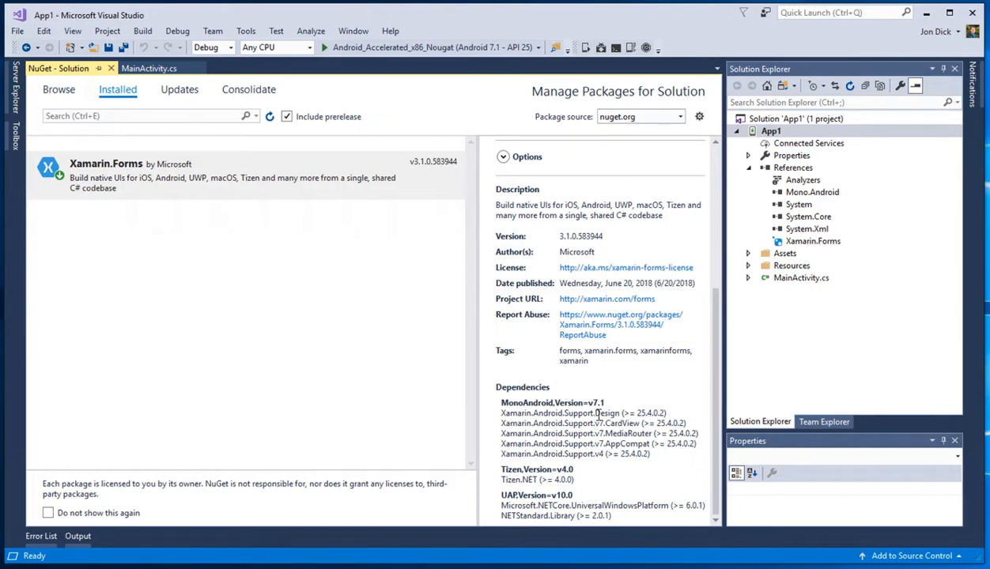
double_click(607, 413)
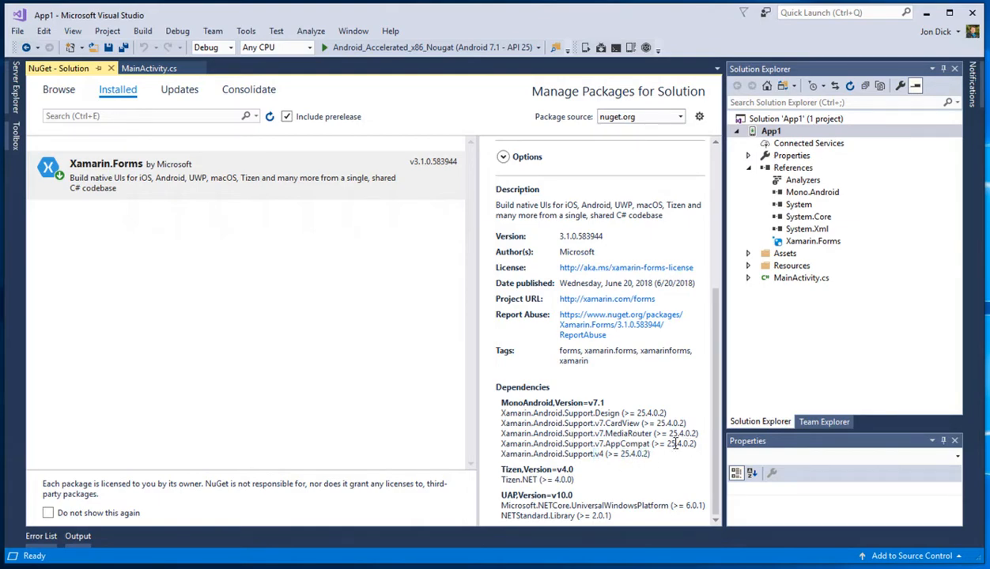
double_click(663, 424)
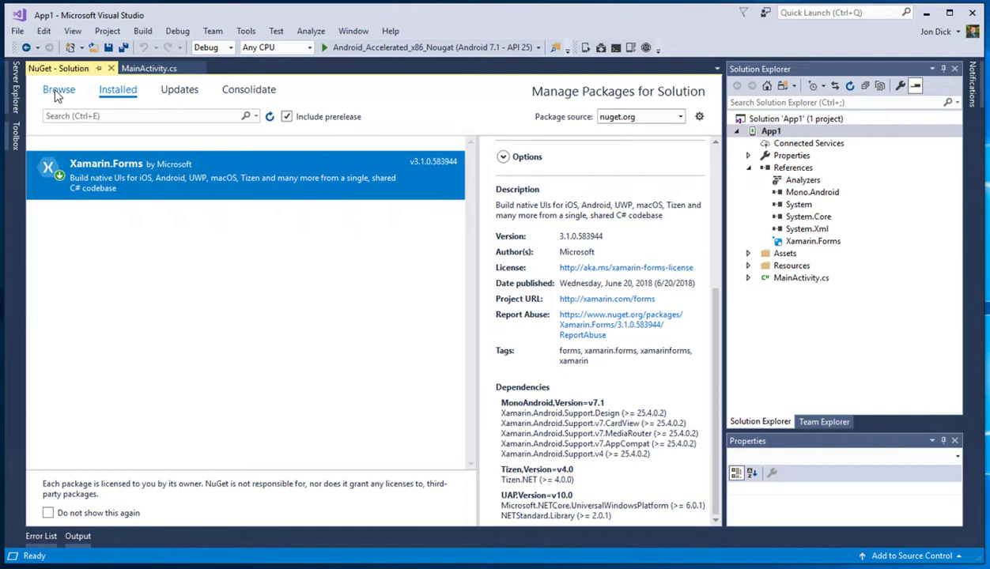
Step: Search xamarin.essentials and highlight its 27.0.2 Android support library requirement
type("xamarin.essentials")
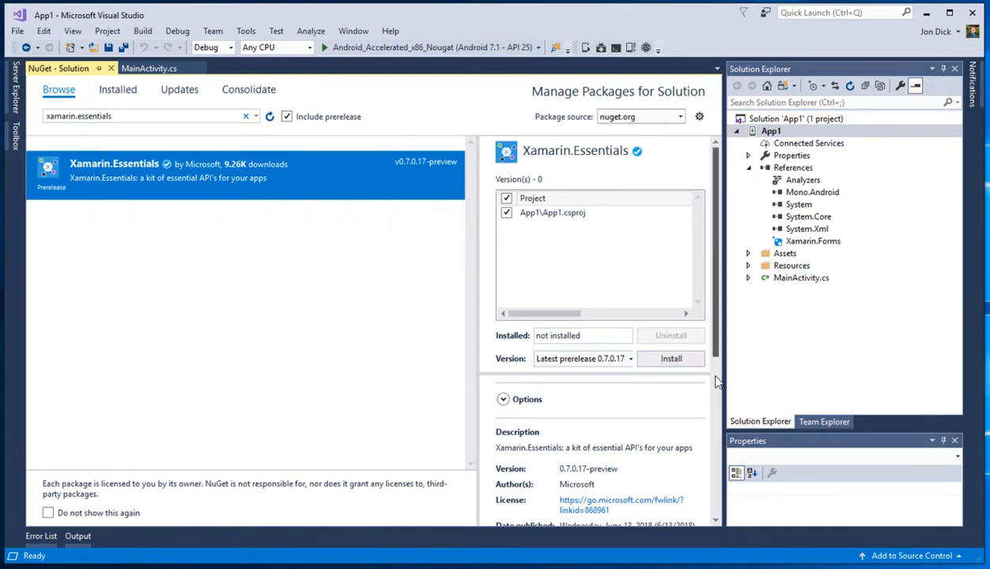
scroll("down", 3)
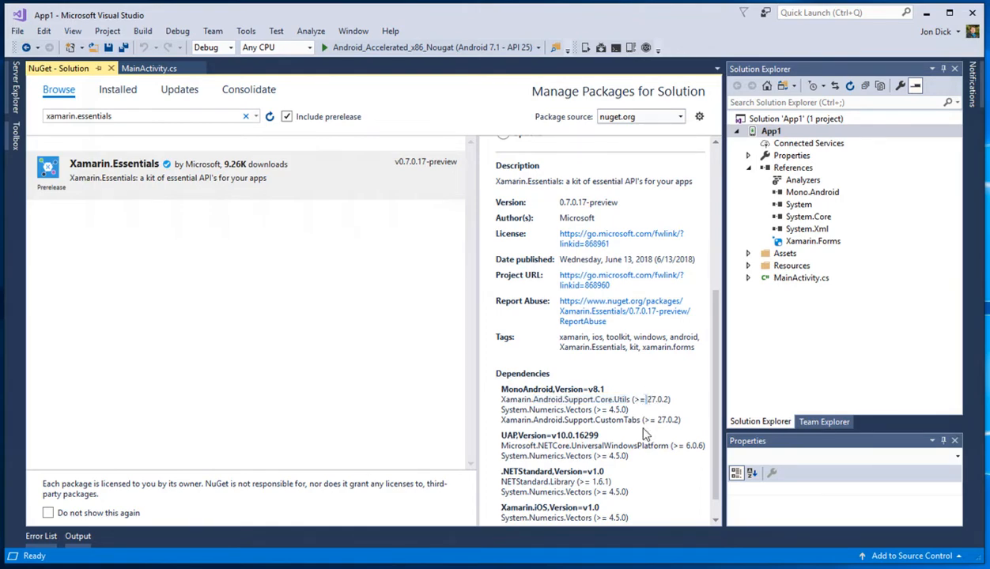
mouse_move(672, 421)
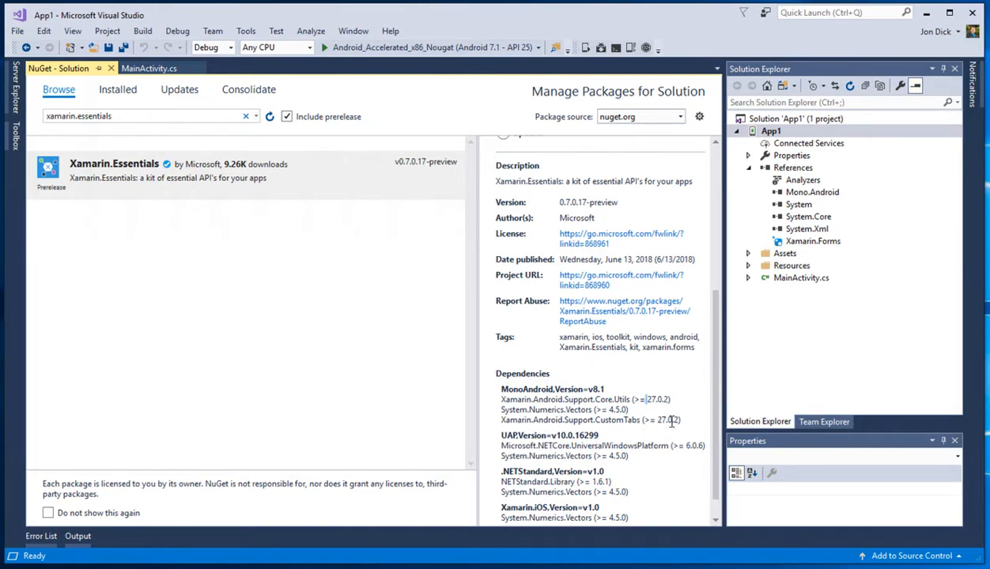
mouse_move(671, 421)
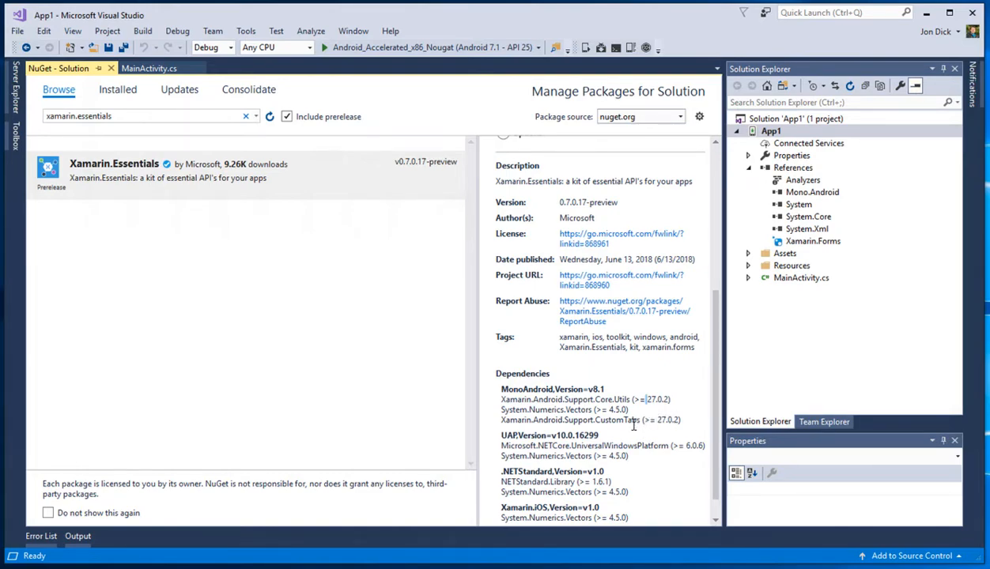
mouse_move(610, 395)
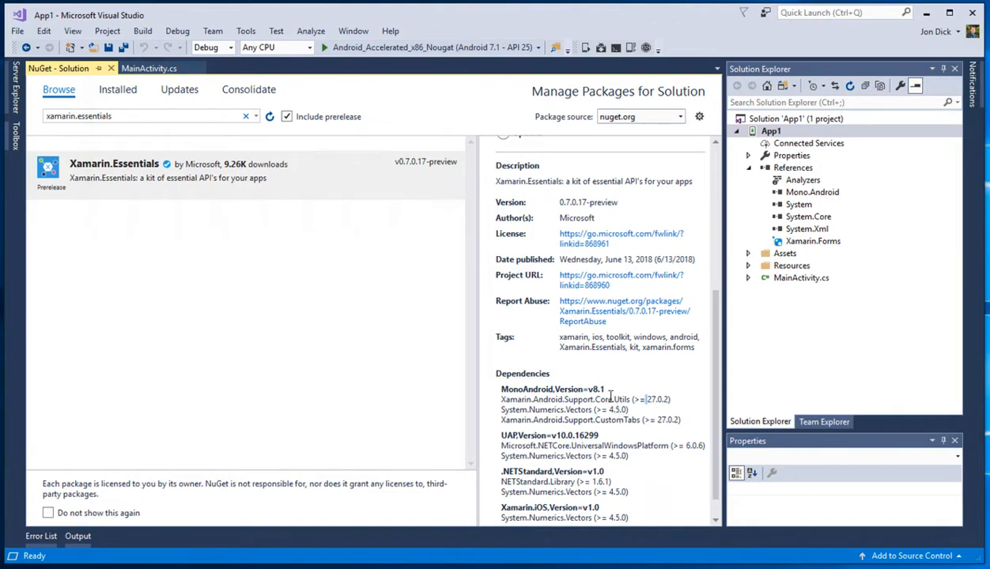
mouse_move(617, 399)
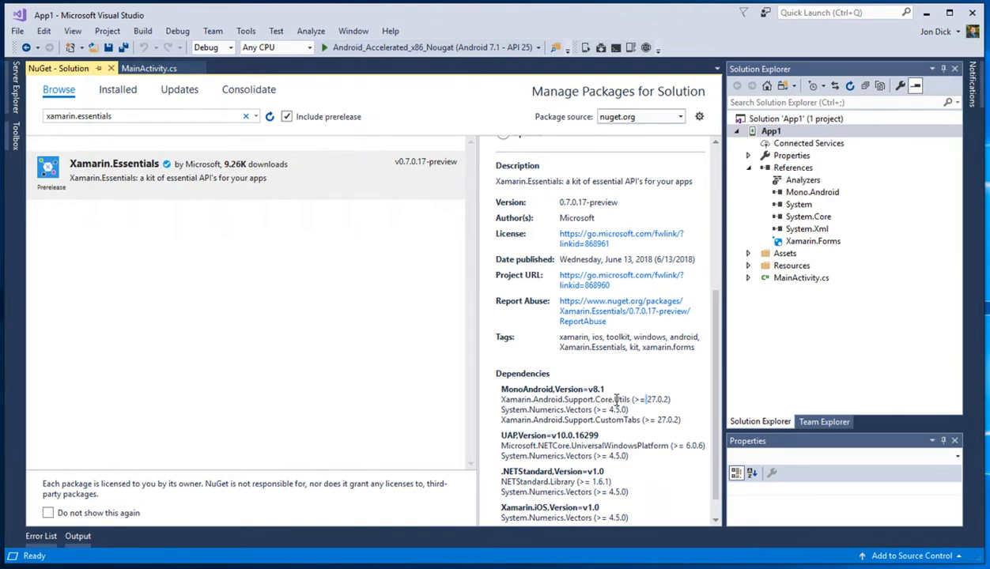
mouse_move(614, 396)
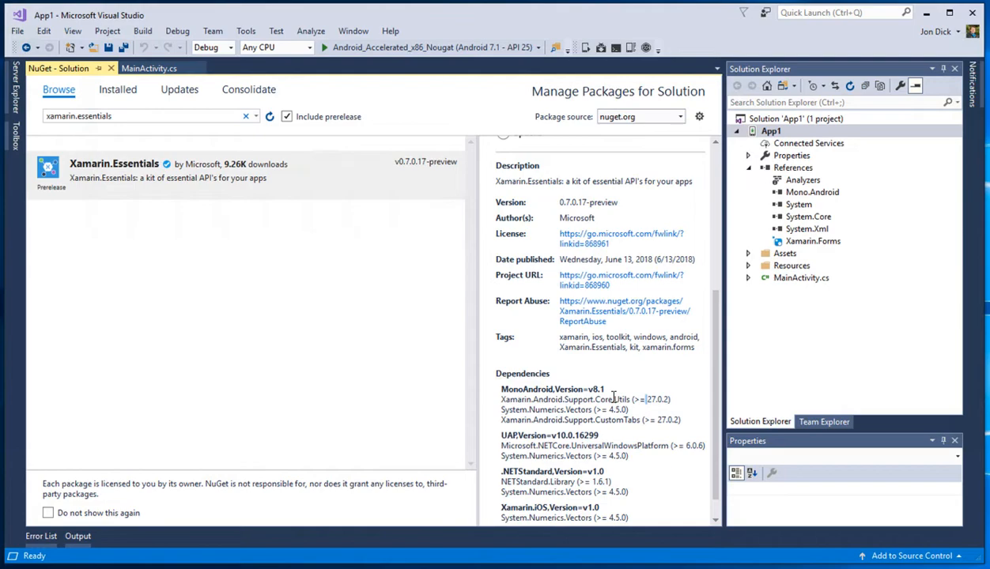
mouse_move(617, 399)
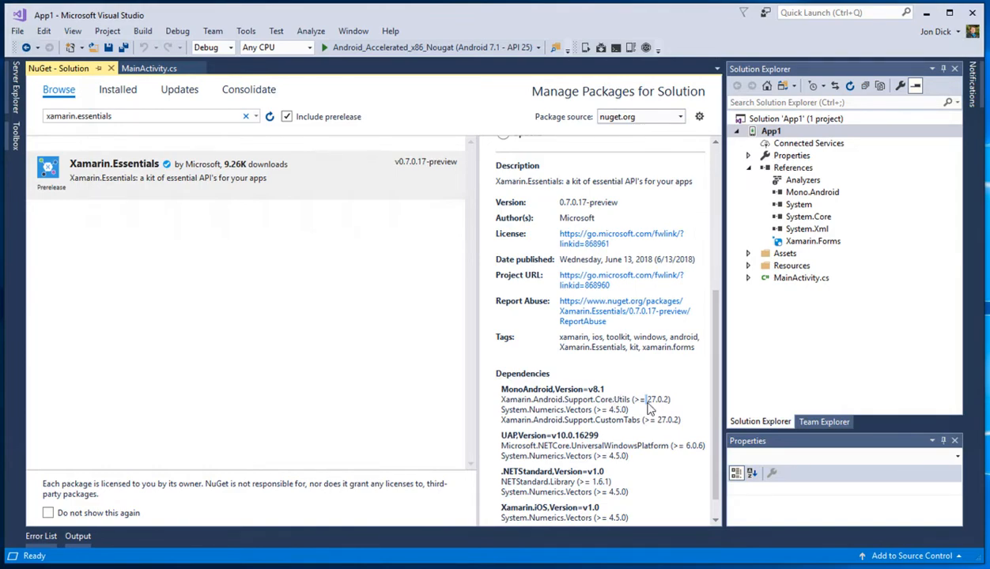
double_click(660, 399)
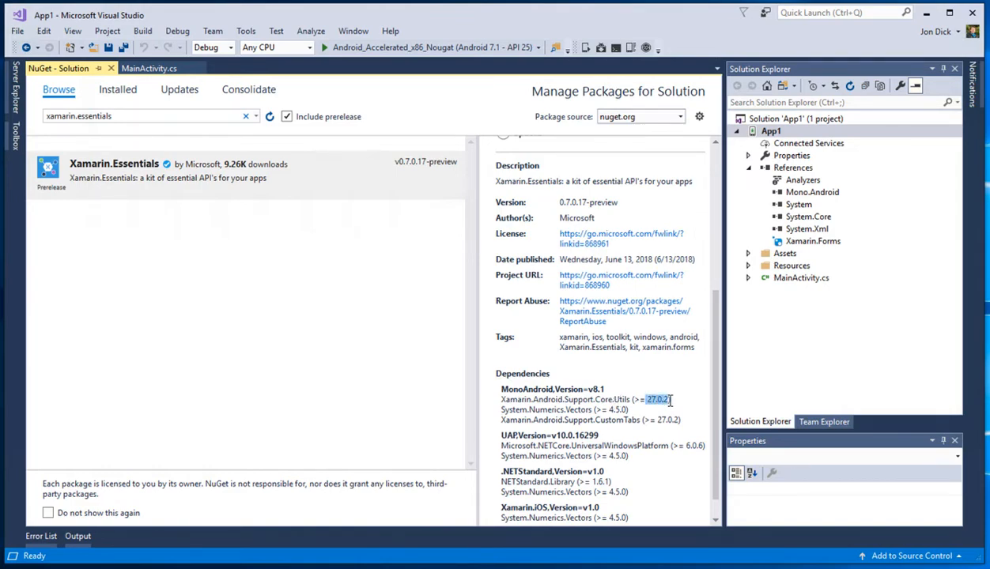
mouse_move(747, 196)
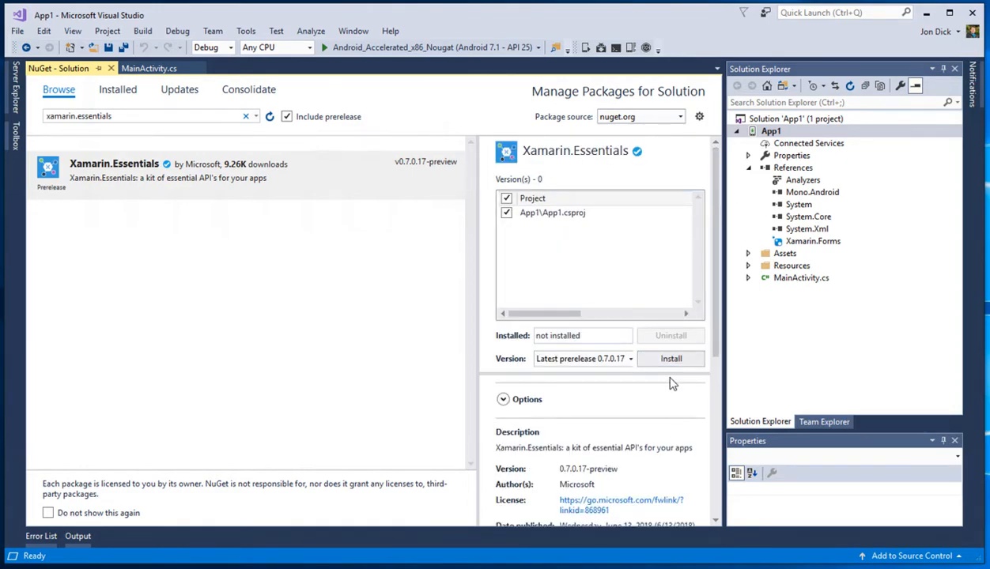
Step: Attempt the Xamarin.Essentials install and expand the Support.Compat 27.0.2 vs 25.4.0.2 conflict error
left_click(671, 359)
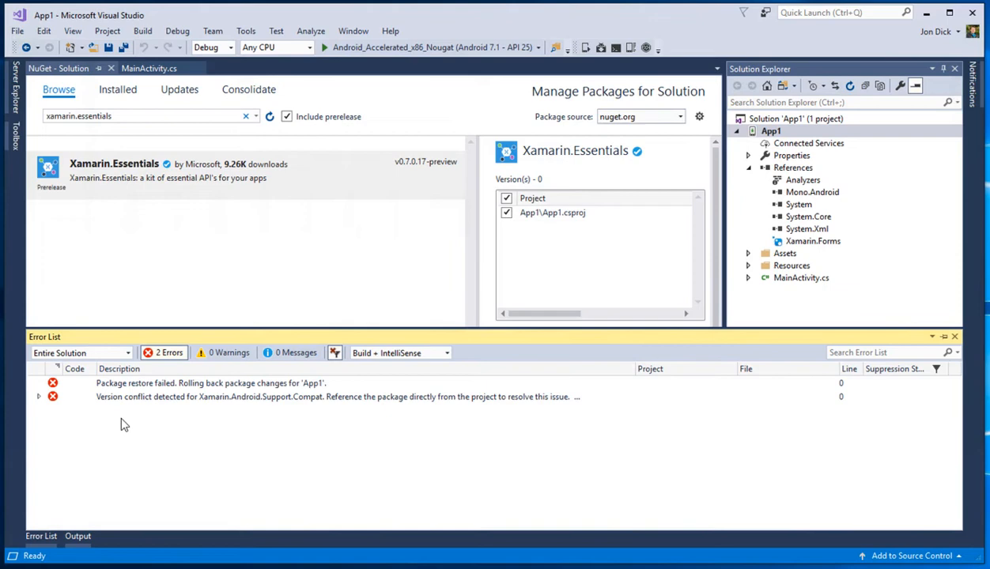
left_click(38, 394)
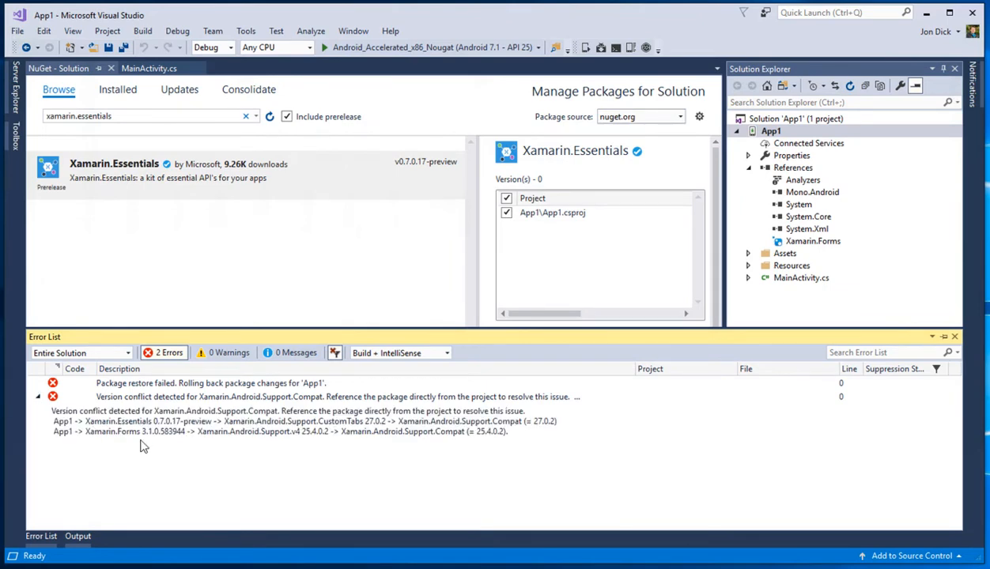
mouse_move(140, 434)
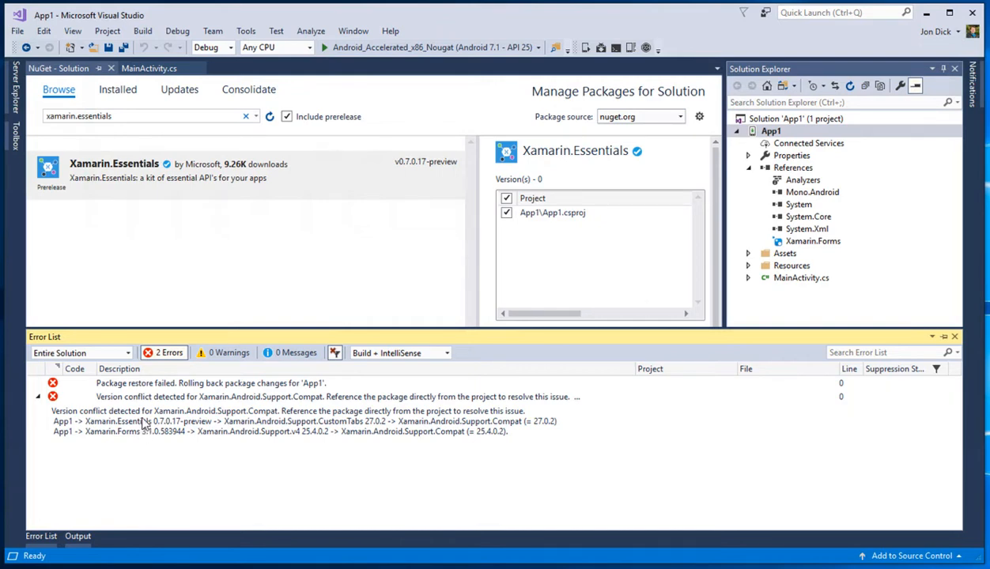
mouse_move(129, 434)
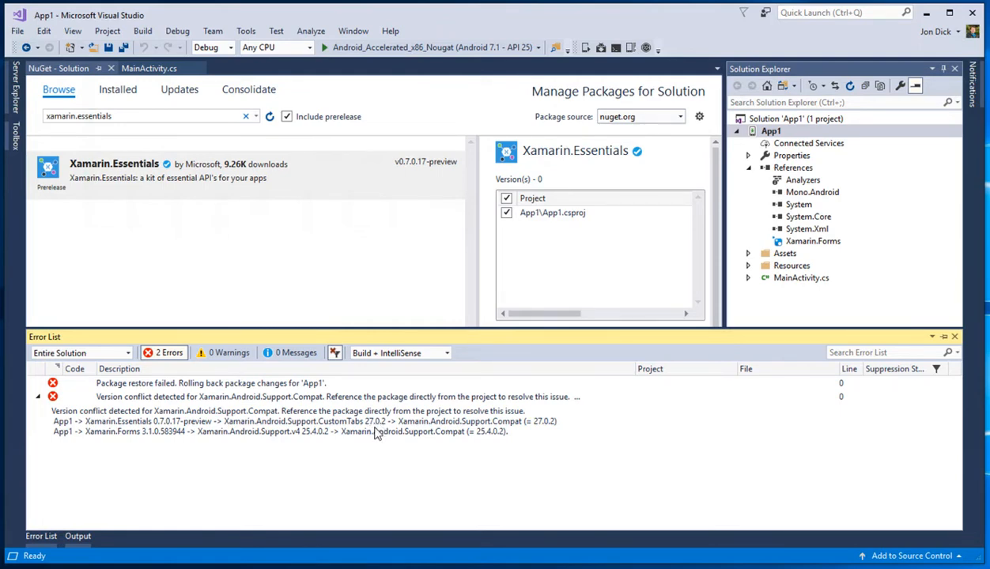
mouse_move(368, 432)
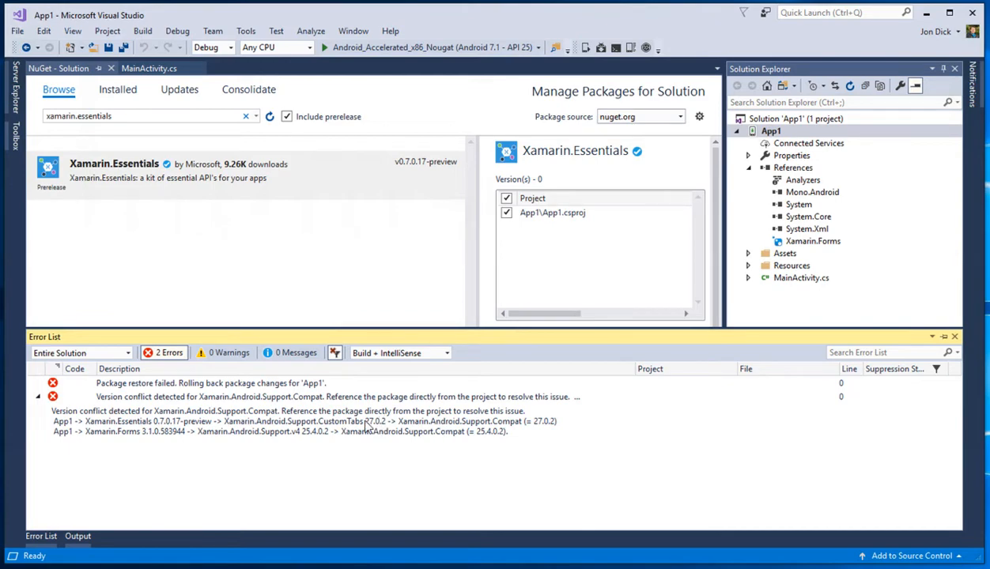
mouse_move(477, 431)
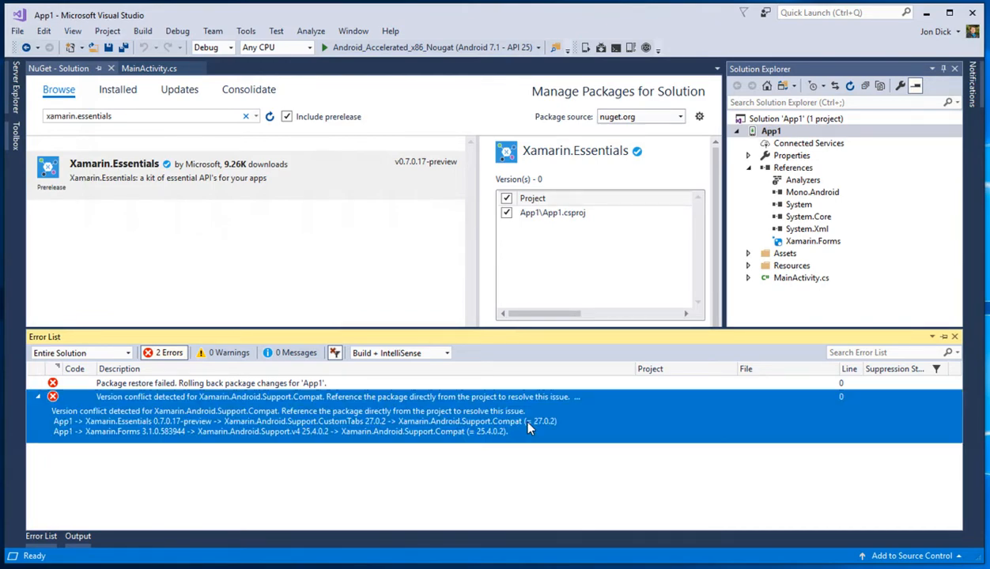
mouse_move(540, 427)
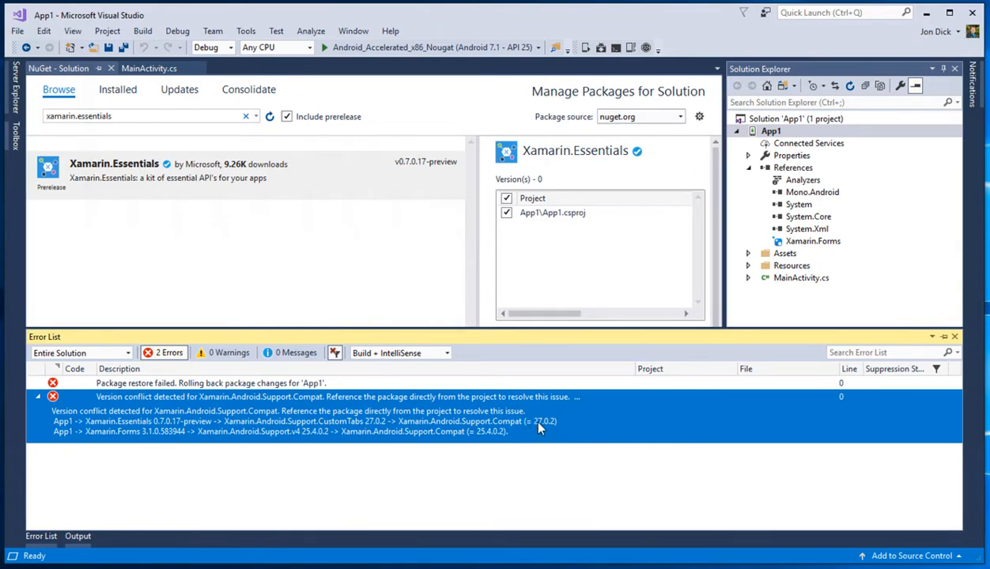
mouse_move(421, 433)
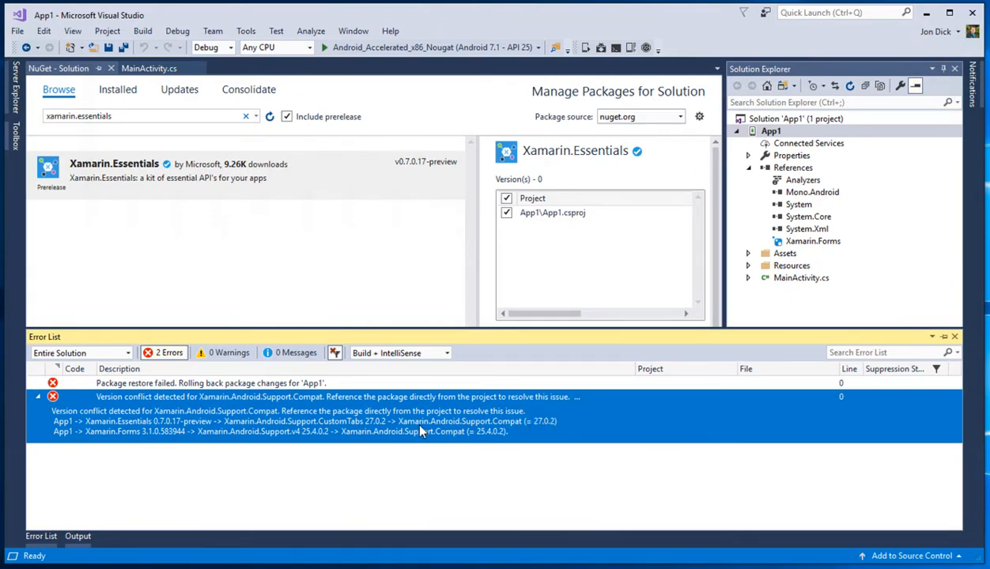
mouse_move(365, 421)
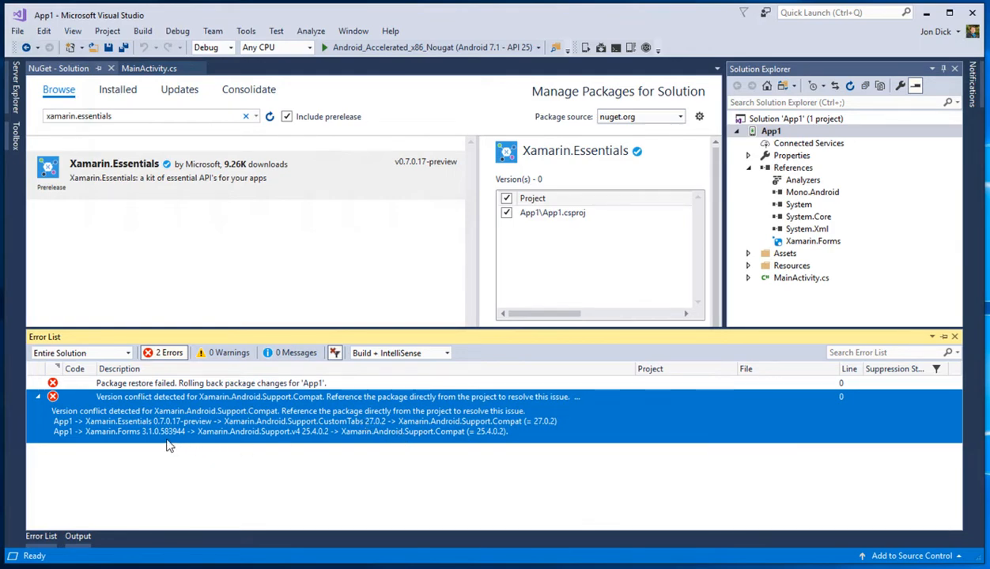
mouse_move(300, 436)
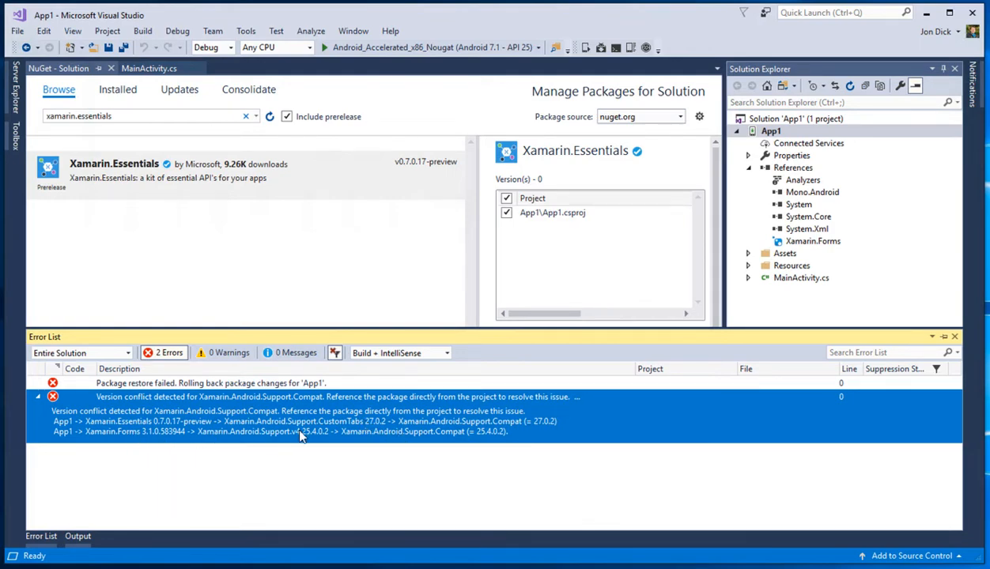
mouse_move(310, 443)
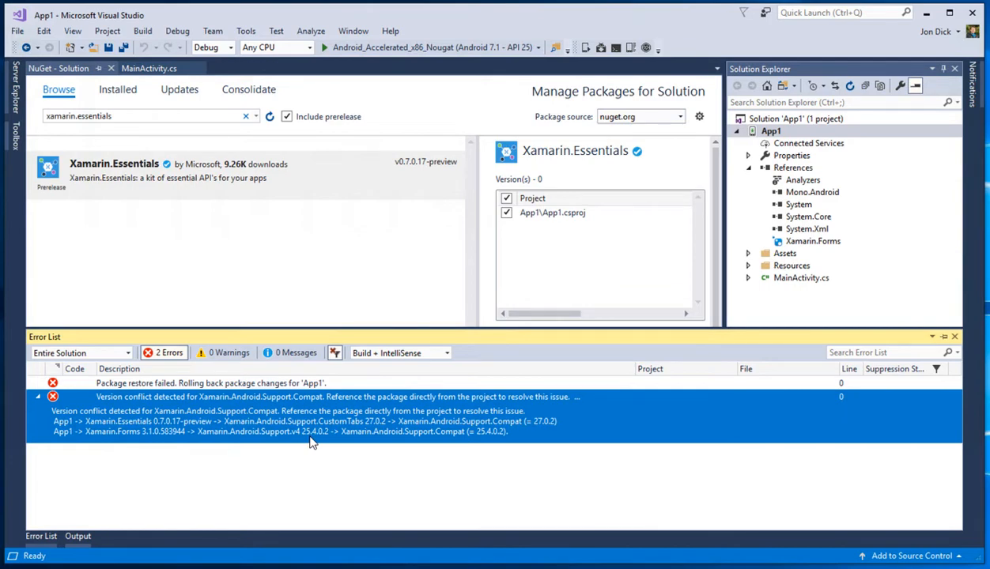
mouse_move(446, 445)
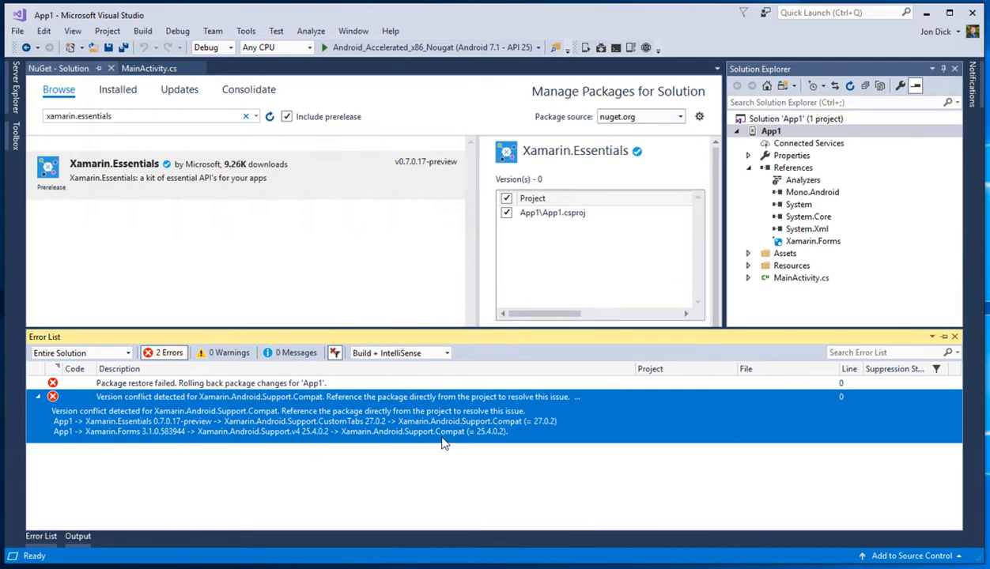
mouse_move(465, 446)
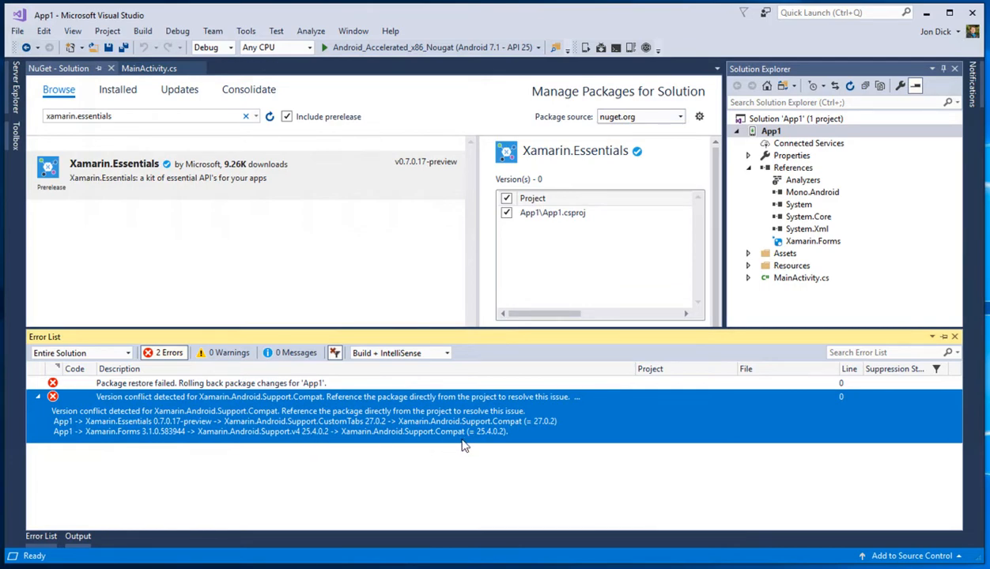
mouse_move(490, 449)
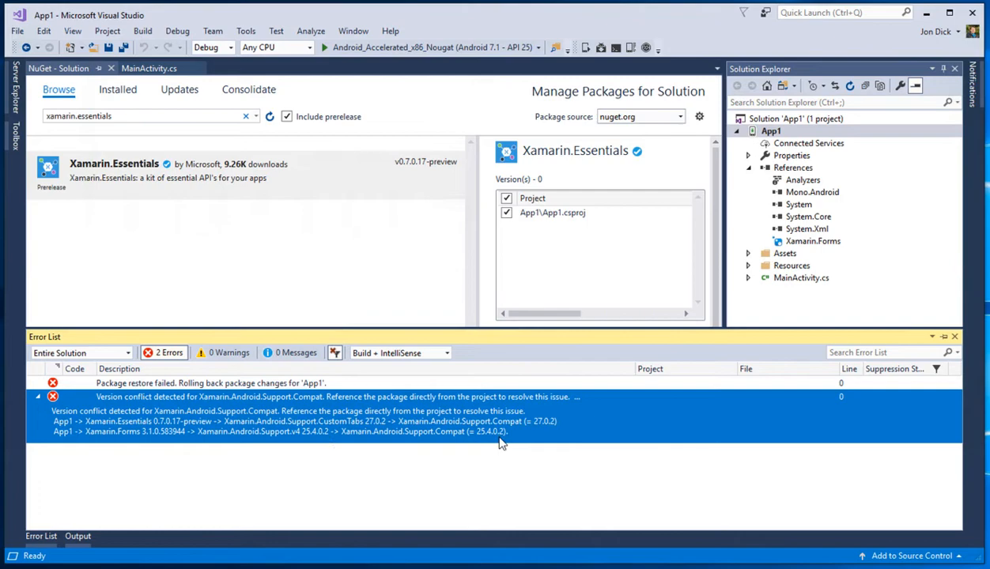
mouse_move(490, 446)
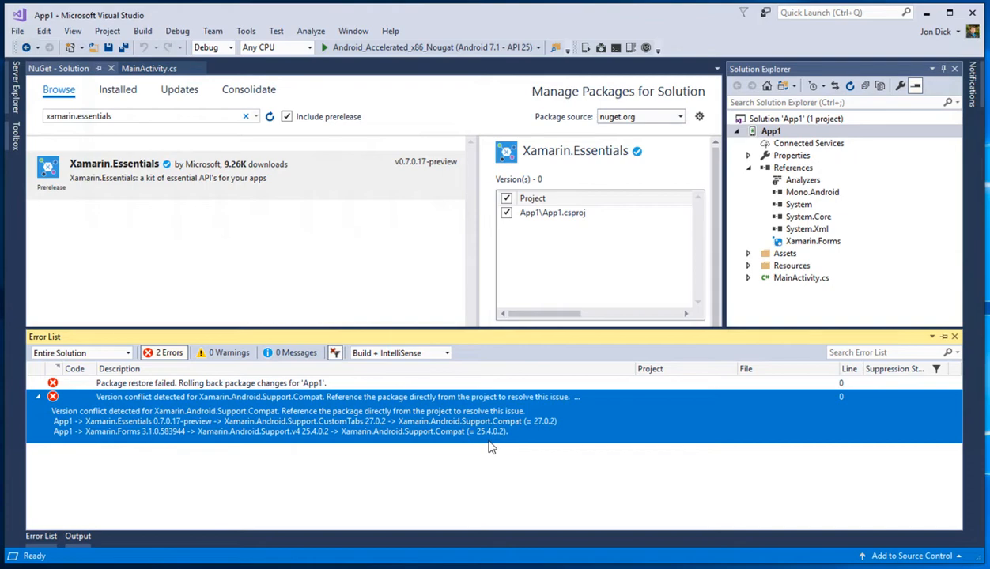
mouse_move(360, 441)
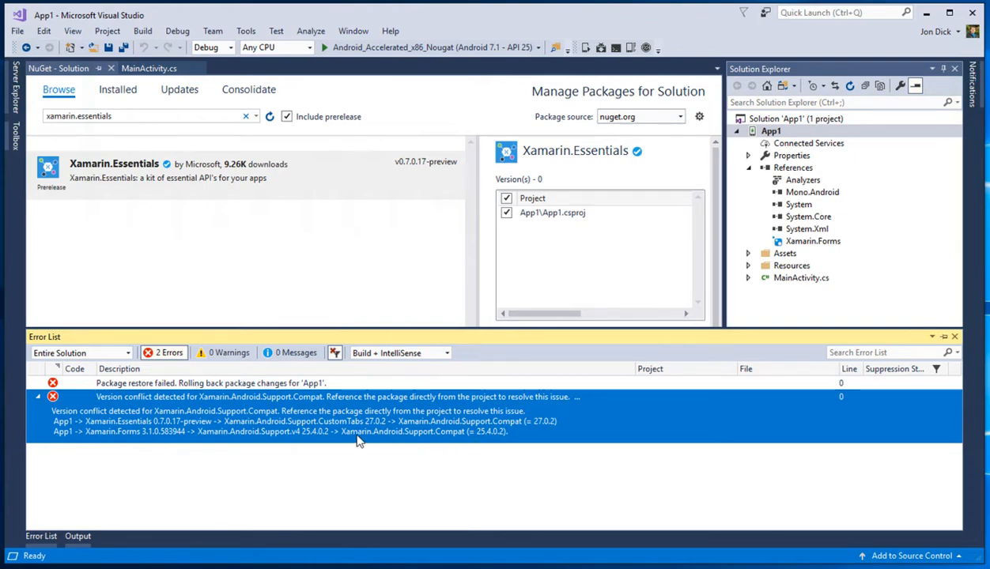
mouse_move(310, 432)
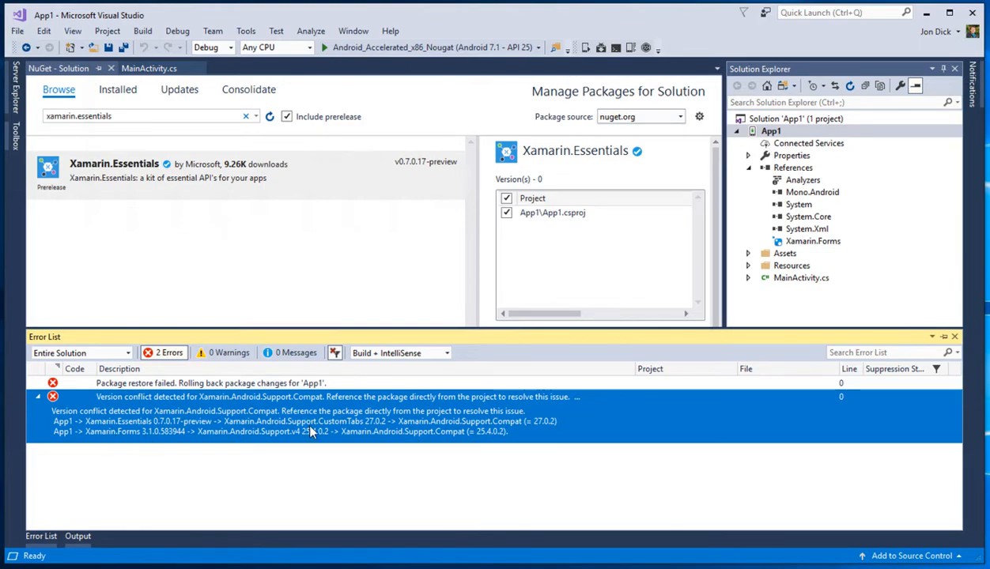
mouse_move(329, 440)
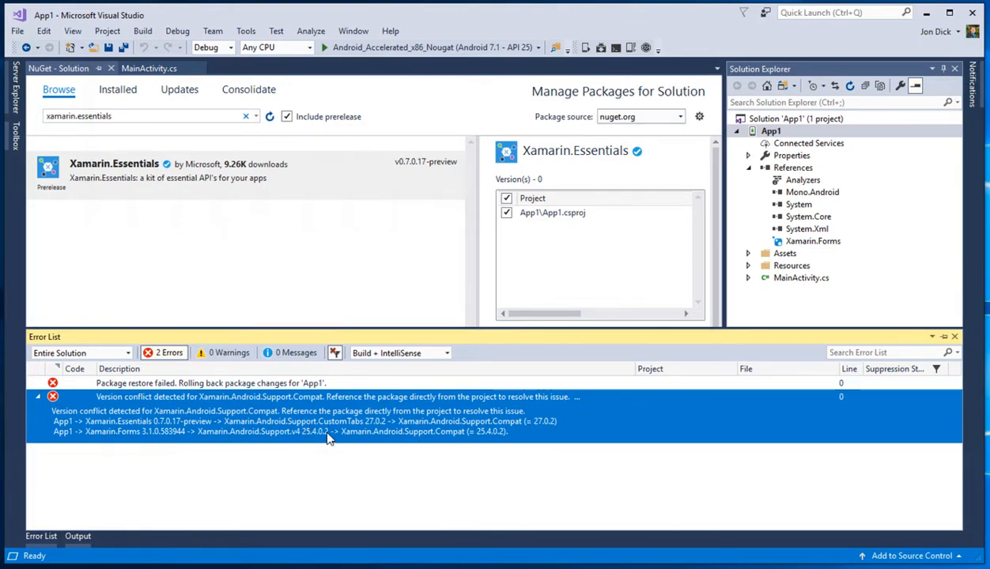
mouse_move(475, 446)
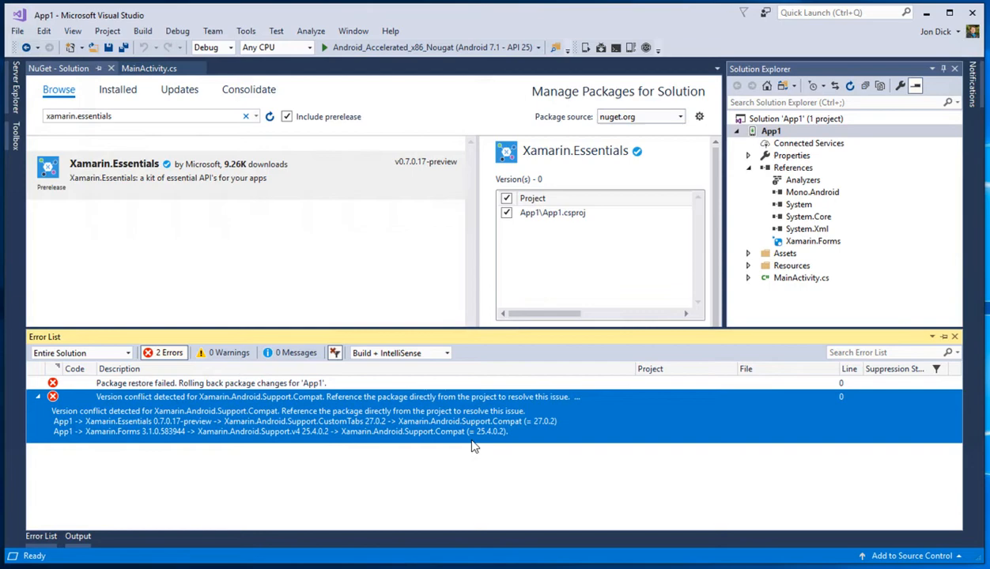
mouse_move(487, 439)
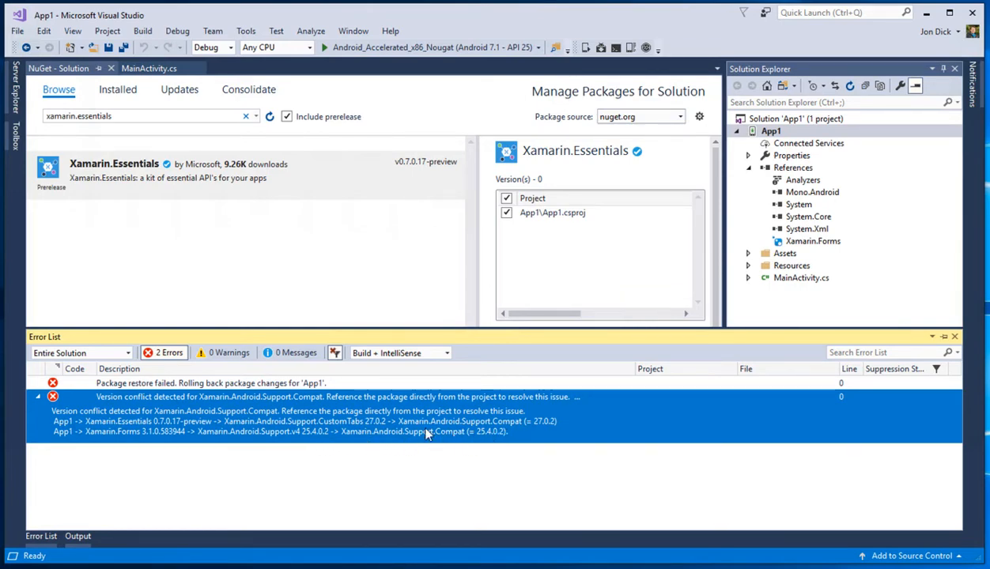
mouse_move(189, 437)
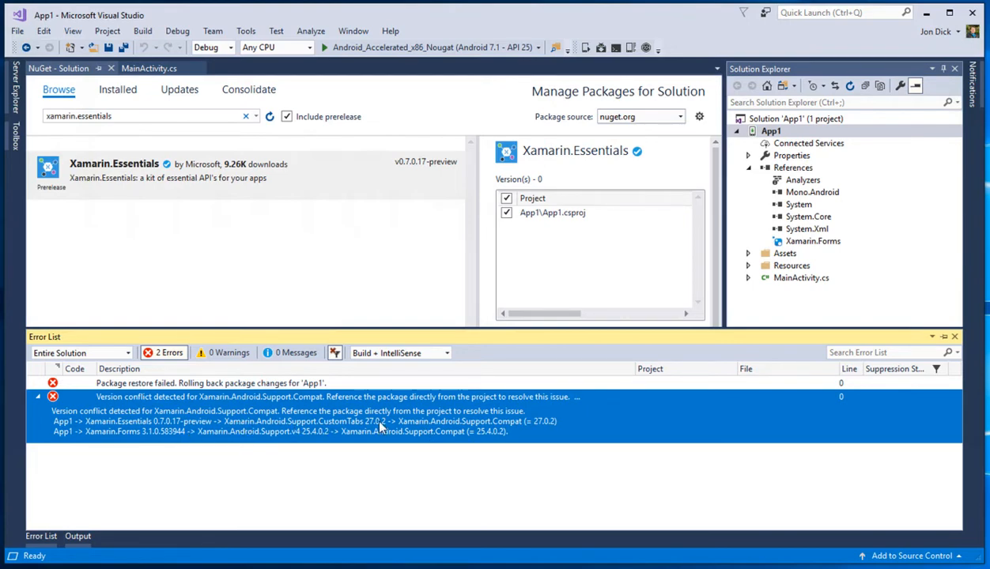
mouse_move(383, 434)
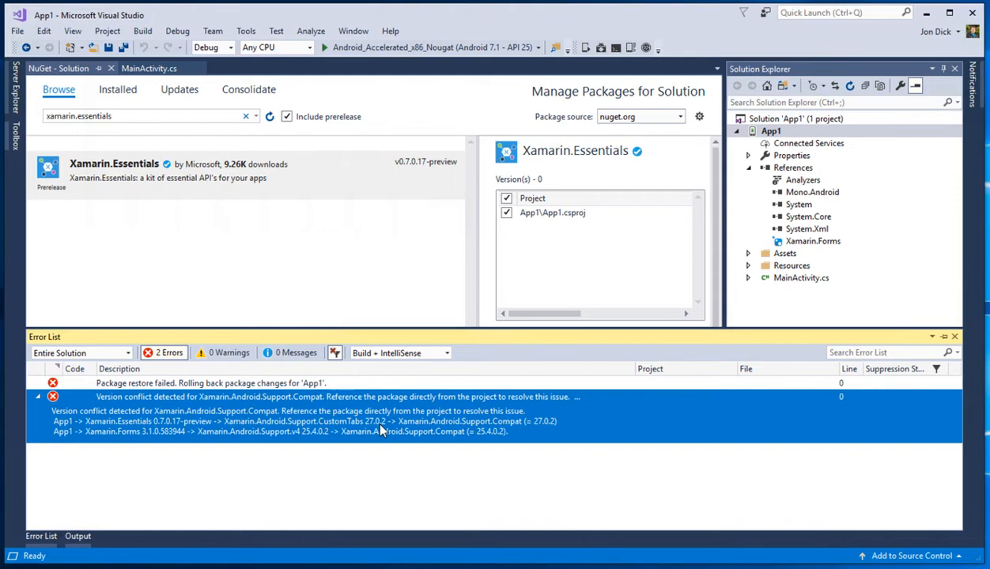
mouse_move(313, 442)
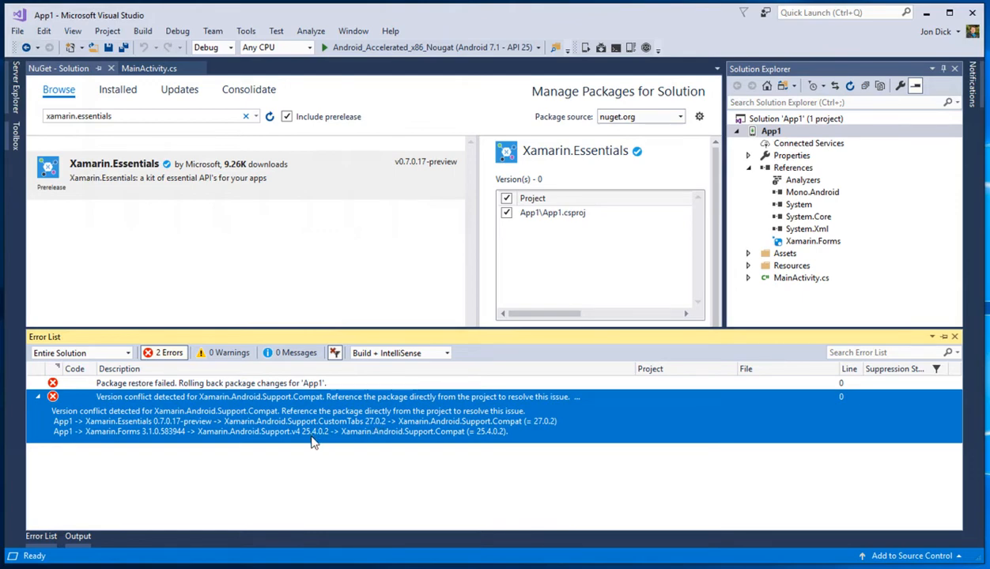
mouse_move(541, 430)
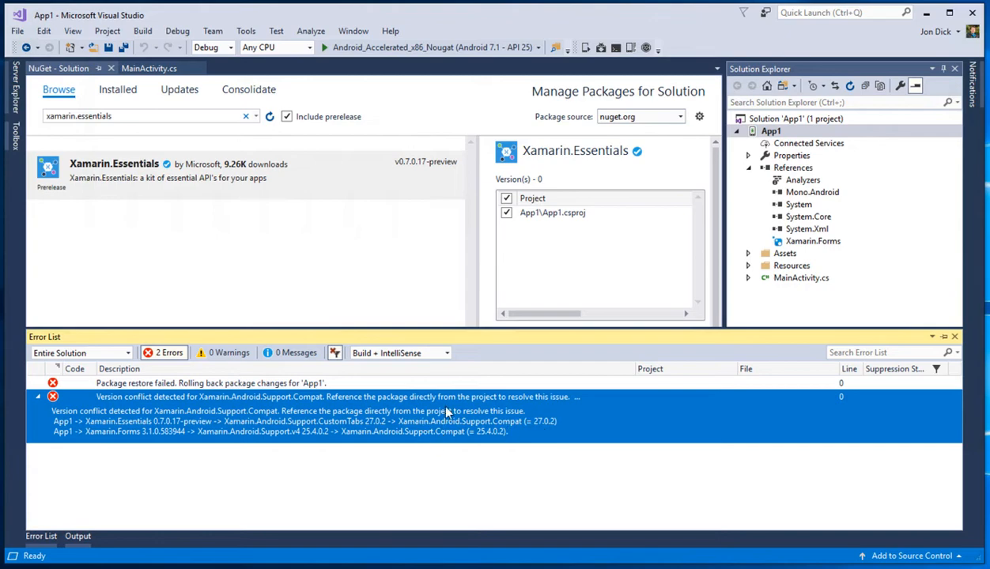
mouse_move(225, 433)
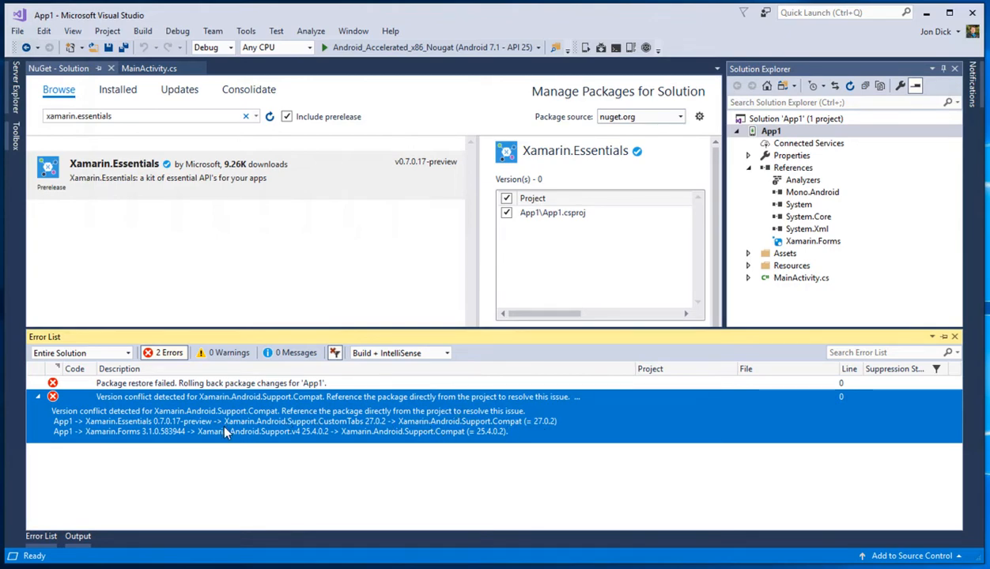
mouse_move(174, 441)
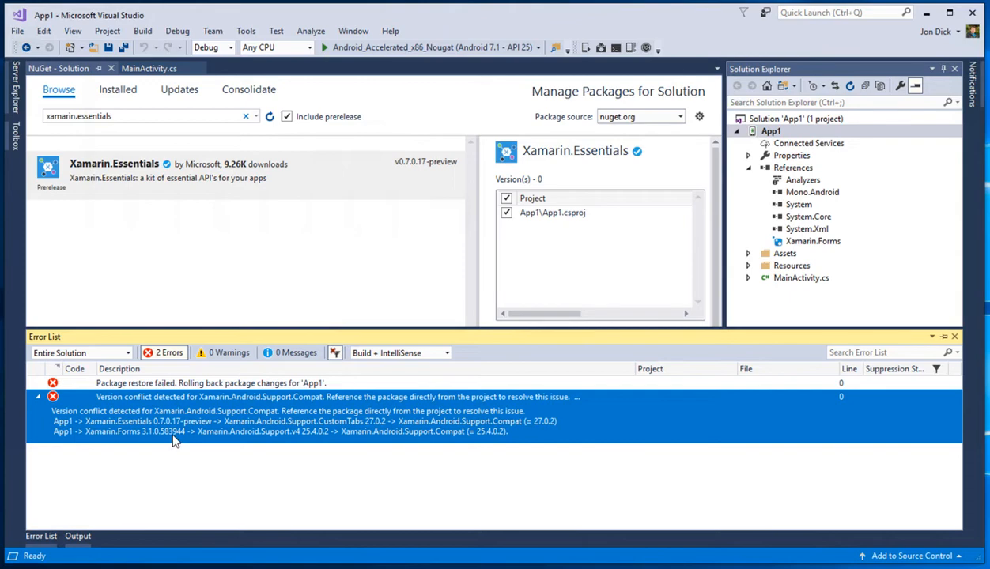
mouse_move(318, 443)
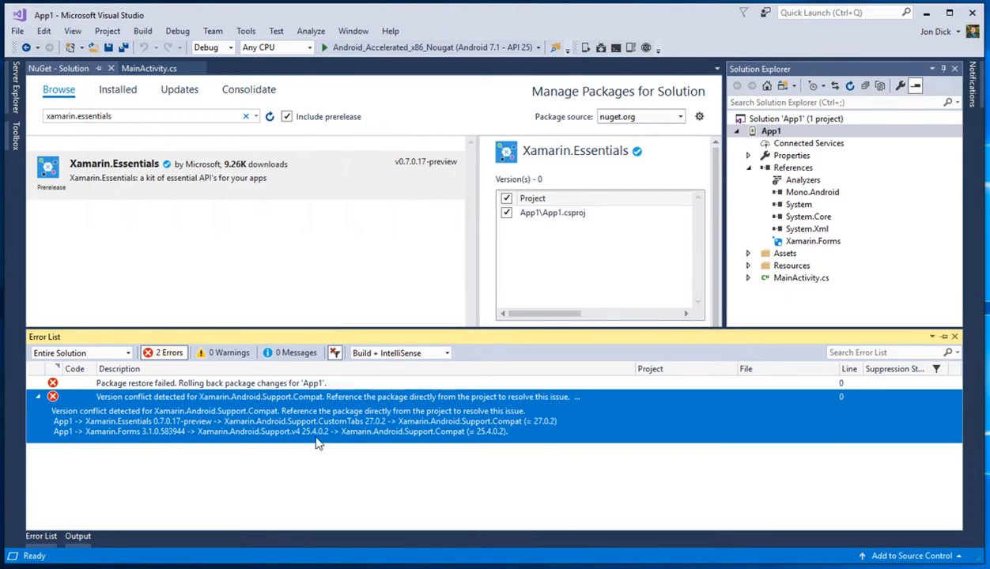
mouse_move(497, 434)
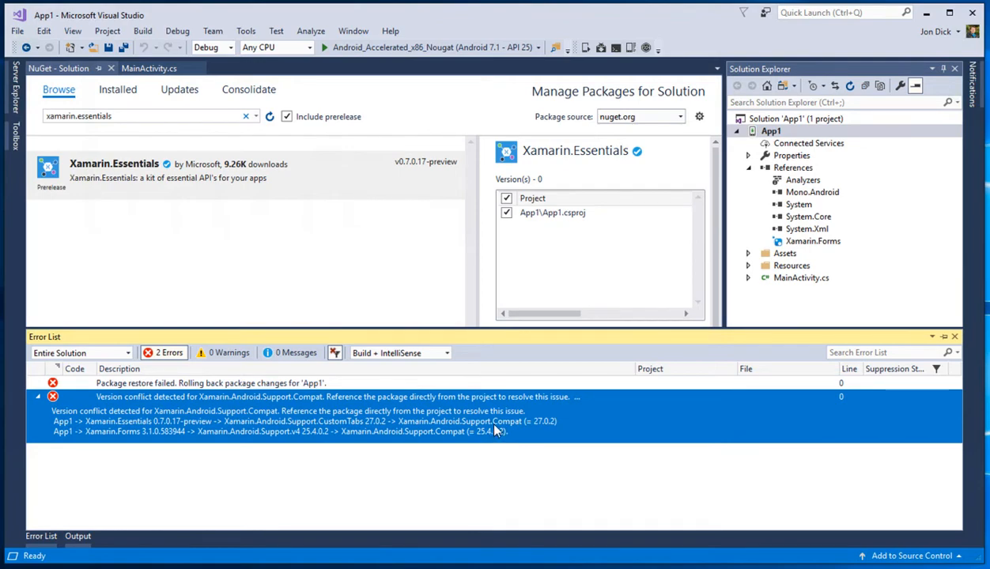
mouse_move(509, 377)
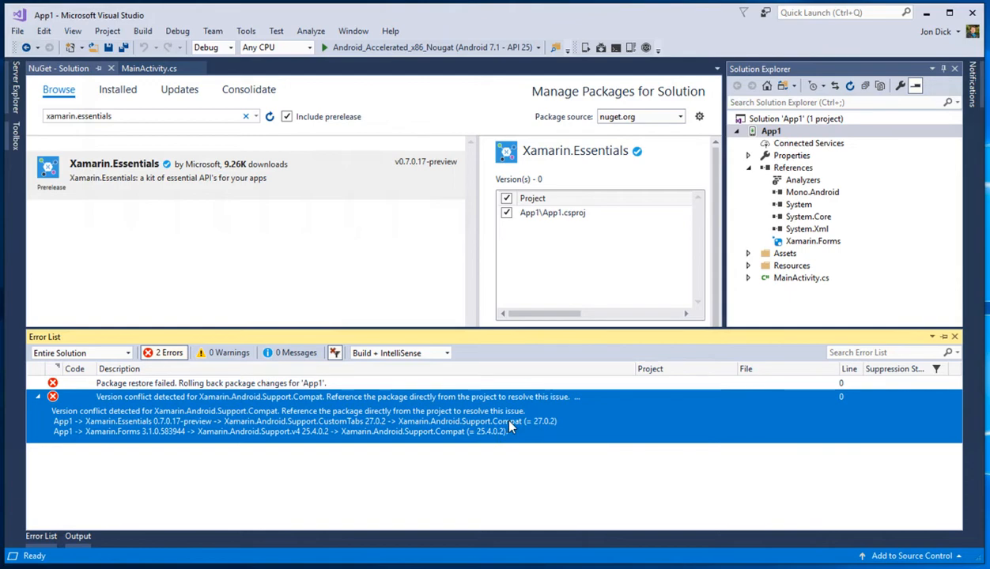
mouse_move(519, 432)
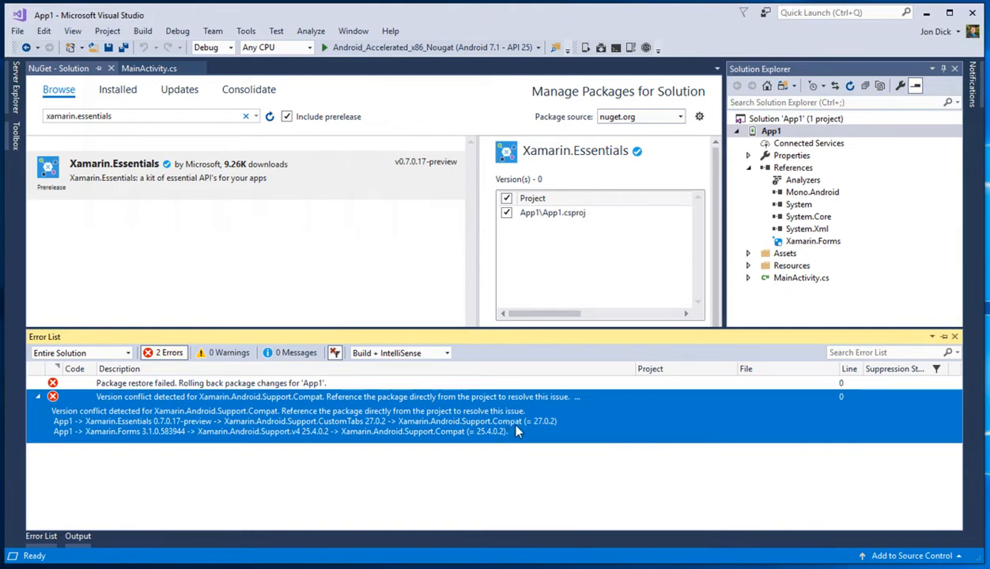
mouse_move(446, 439)
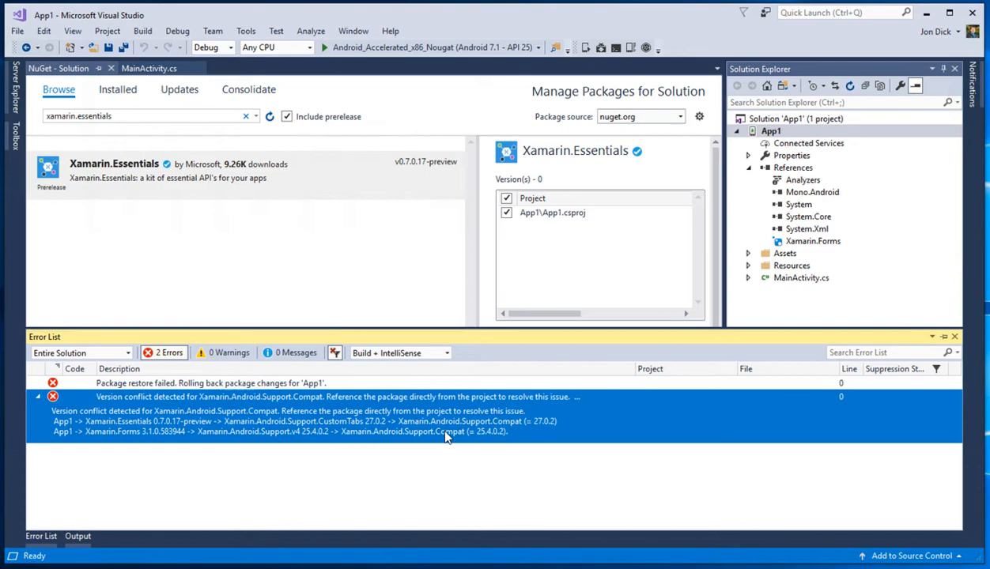
mouse_move(503, 415)
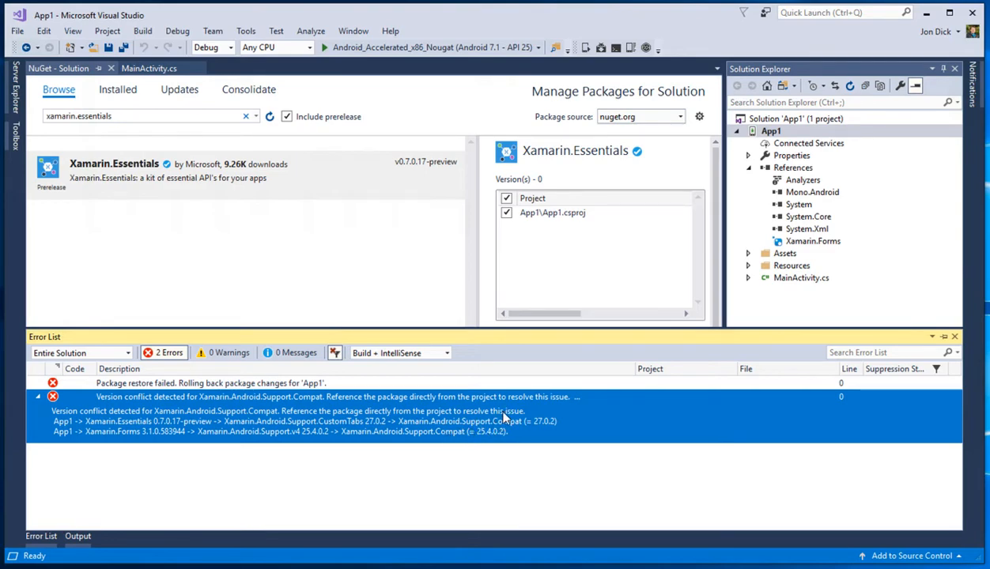
mouse_move(491, 441)
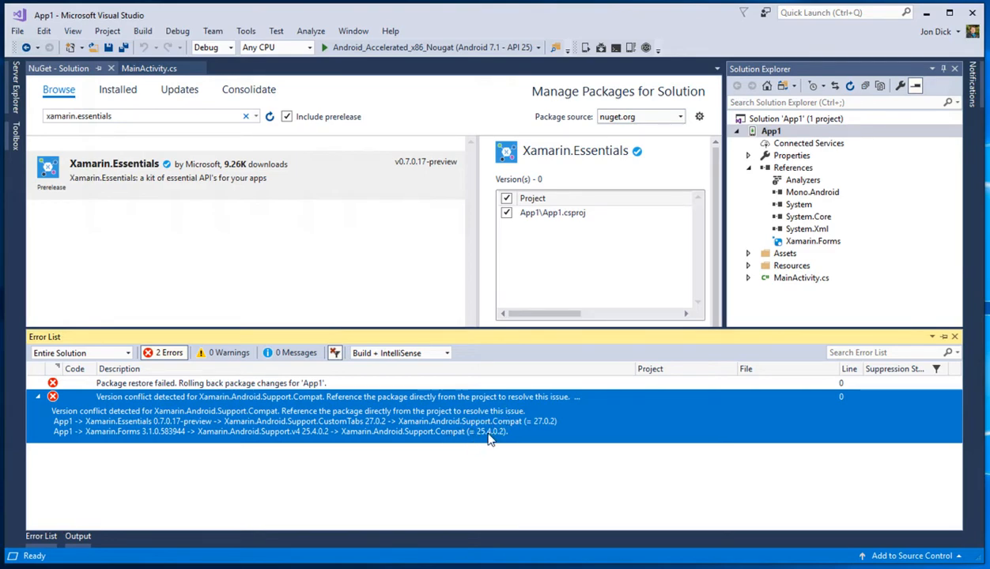
mouse_move(516, 436)
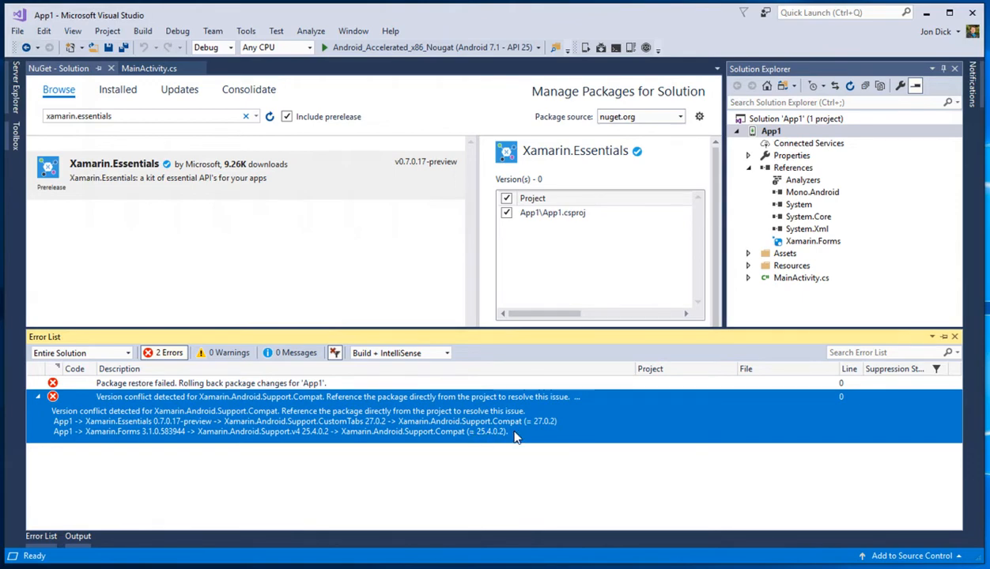
mouse_move(544, 429)
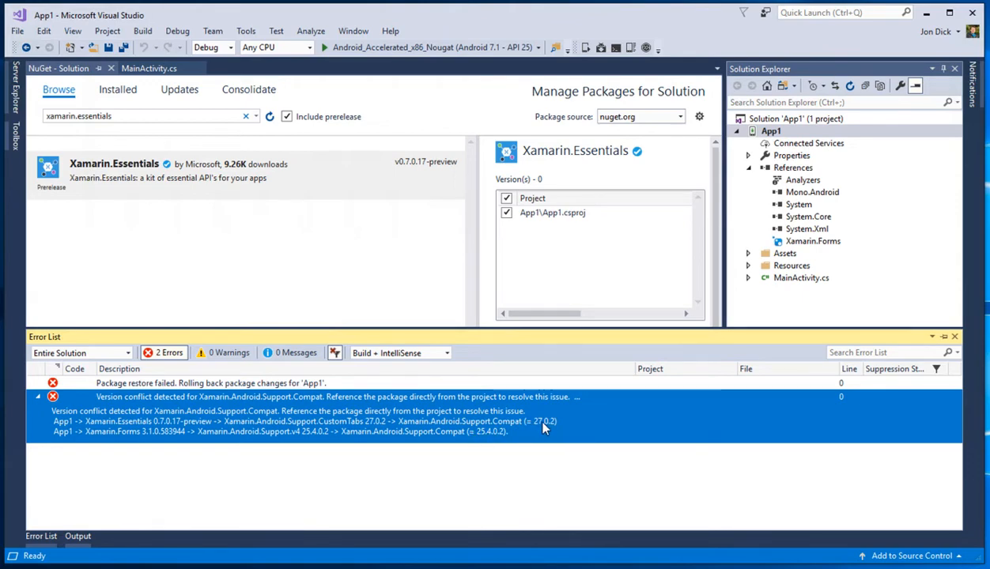
mouse_move(547, 422)
type("support.compat")
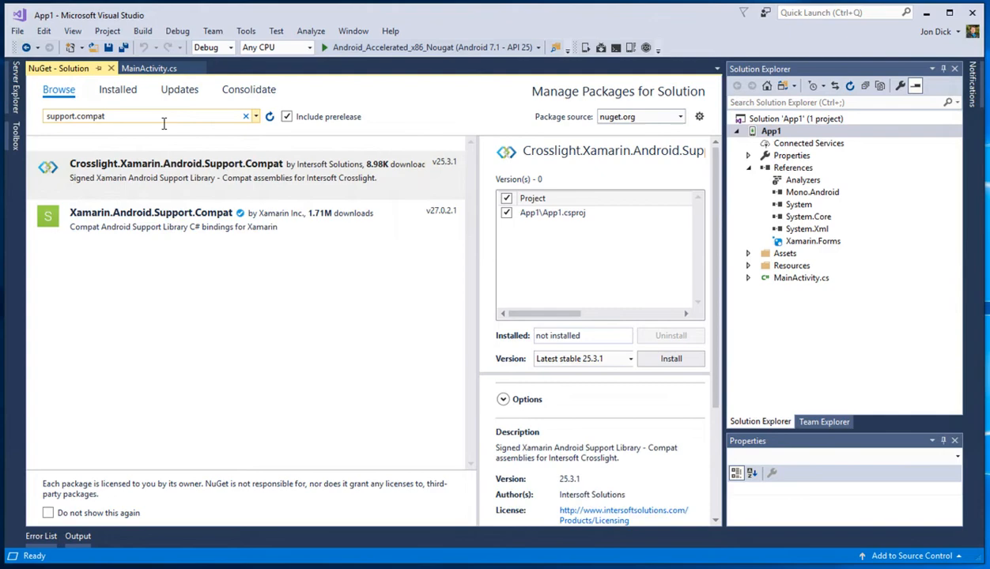
Step: Select Xamarin.Android.Support.Compat and start installing version 27.0.2 into App1
left_click(151, 218)
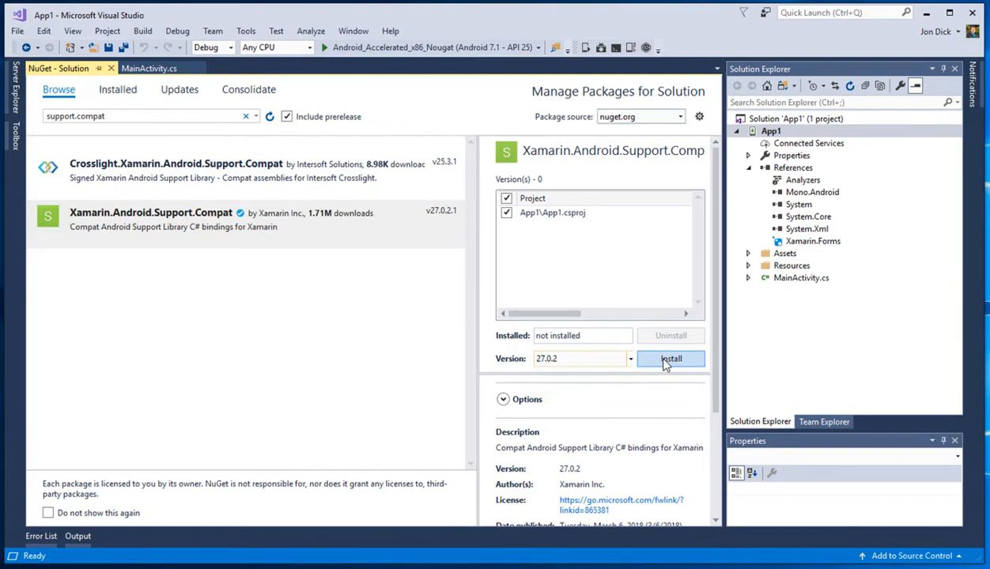
left_click(671, 359)
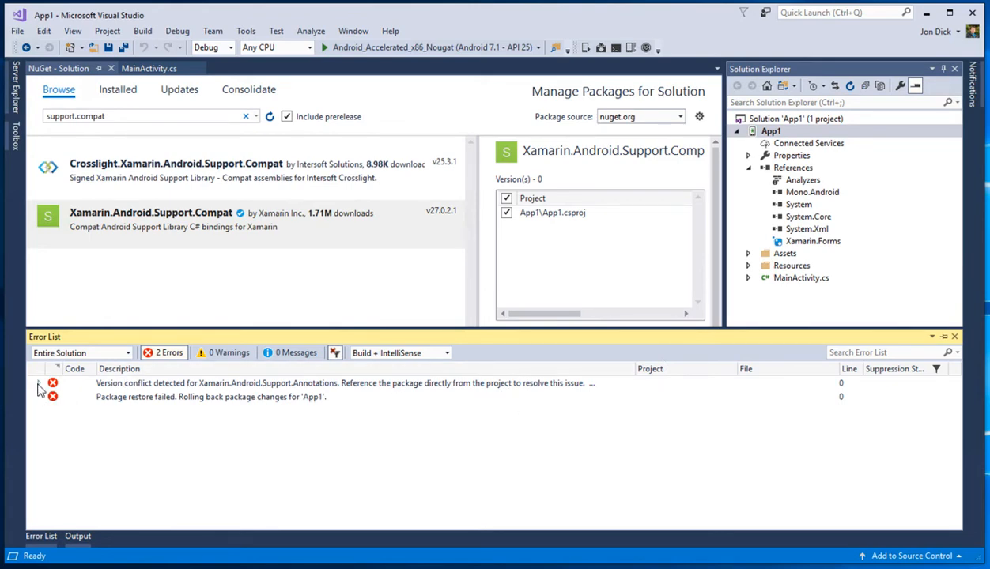
Step: Expand the Xamarin.Android.Support.Annotations version conflict error to read its details
left_click(38, 386)
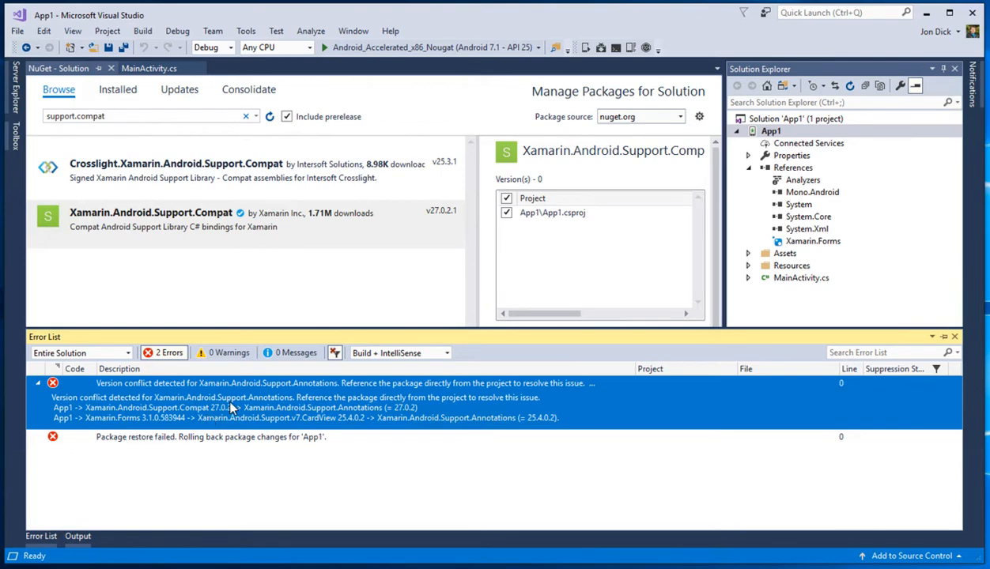
mouse_move(218, 417)
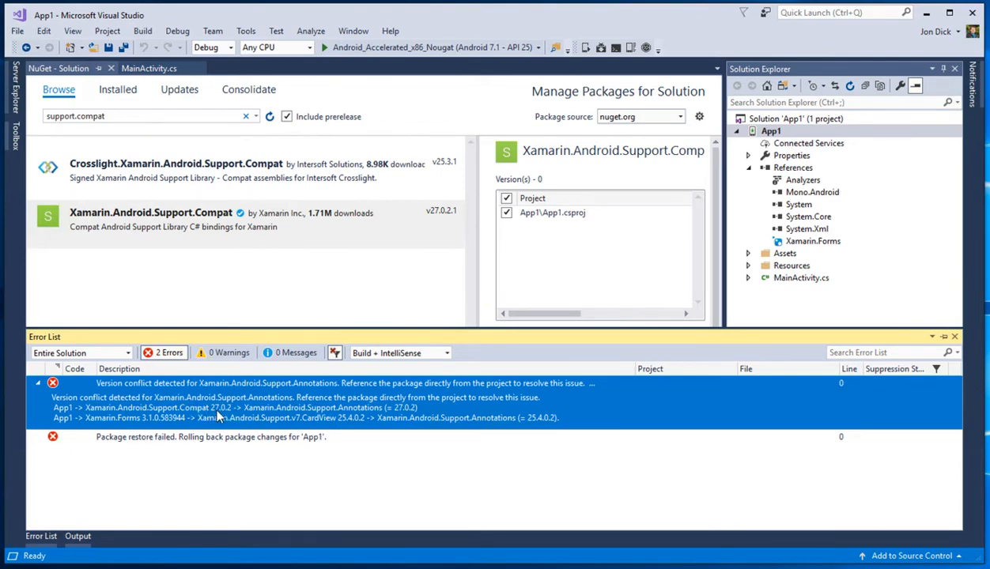
mouse_move(414, 411)
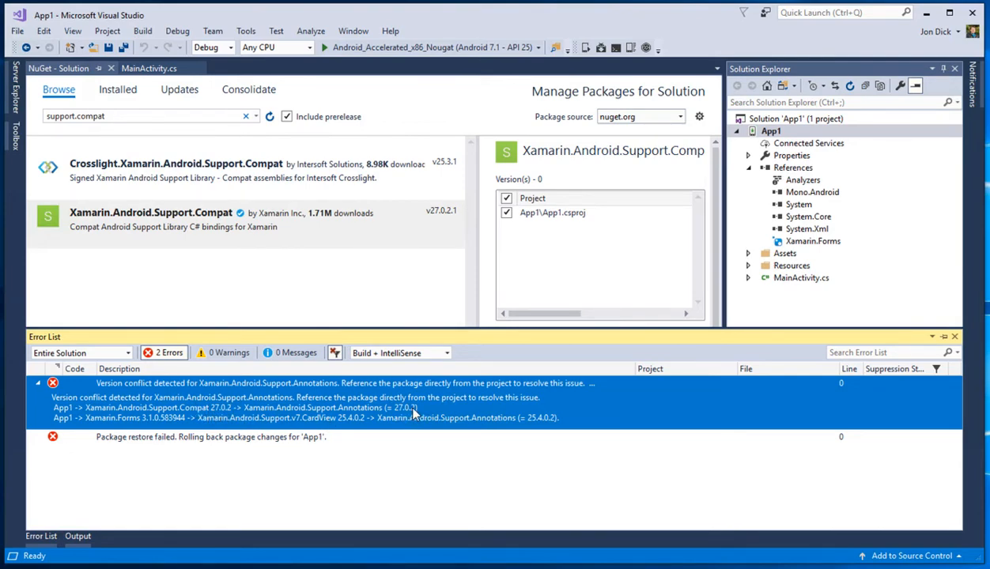
mouse_move(269, 418)
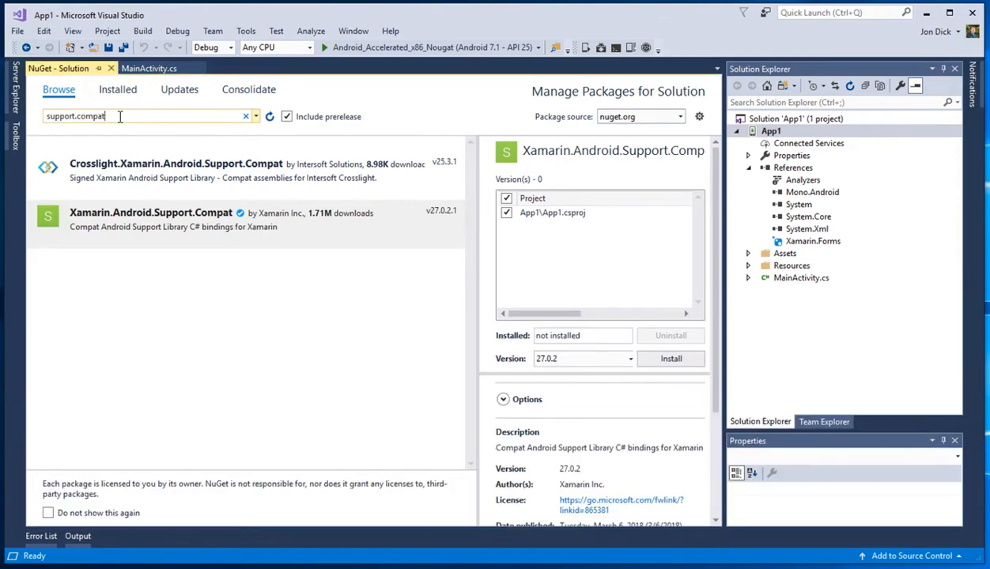
Step: Install Xamarin.Android.Support.Annotations 27.0.2 into App1, approving changes and accepting the license
type("support.and")
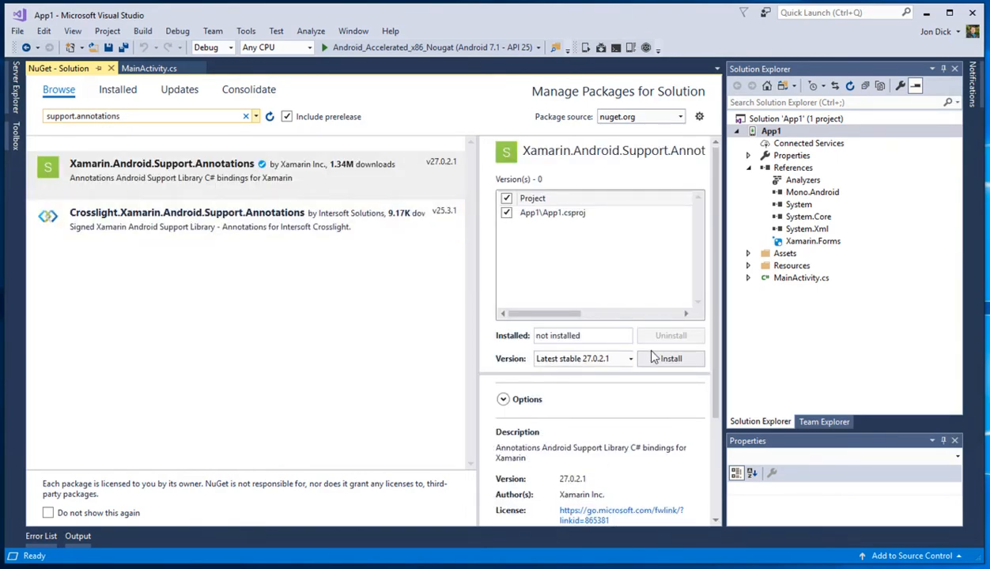
left_click(629, 359)
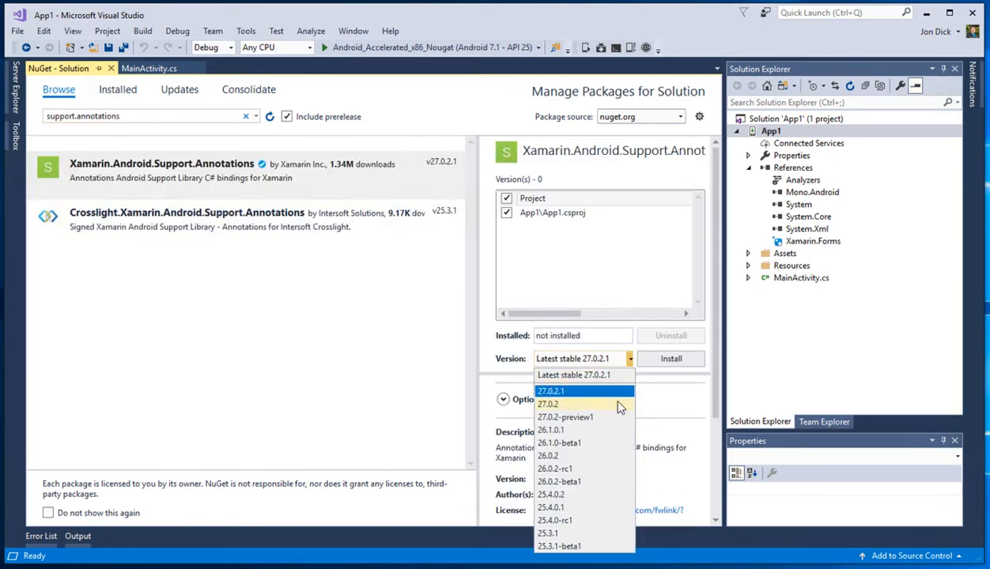
left_click(671, 357)
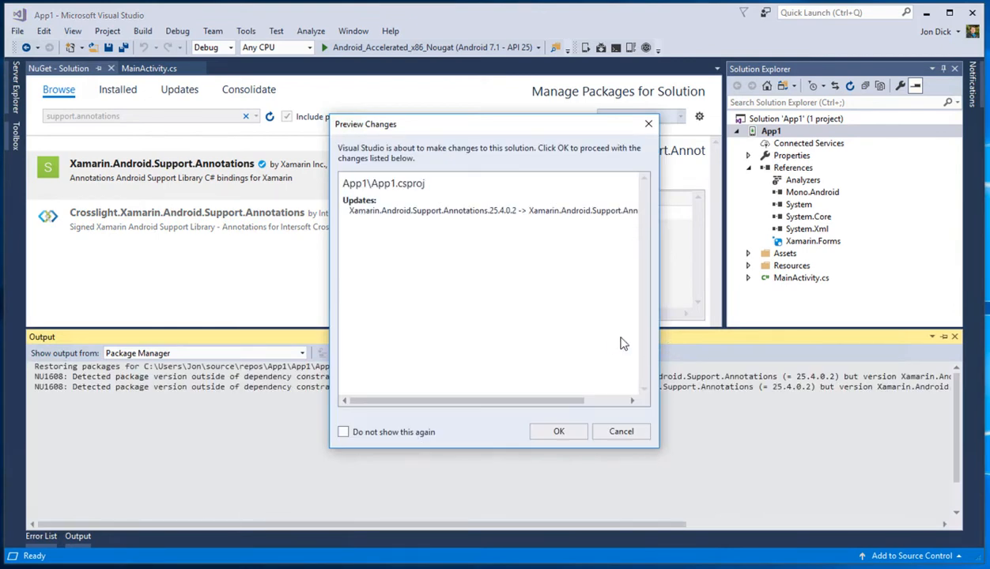
mouse_move(547, 449)
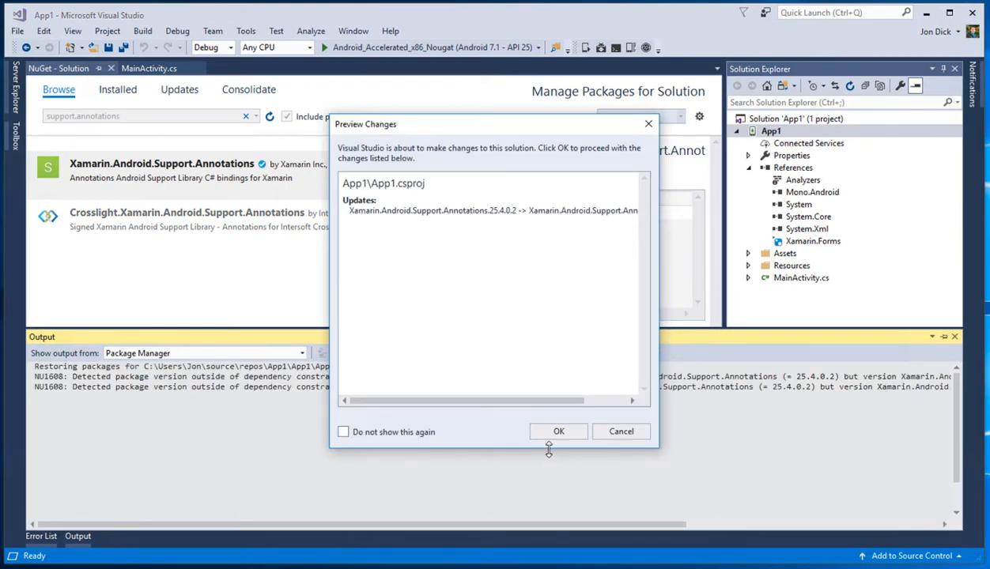
left_click(559, 432)
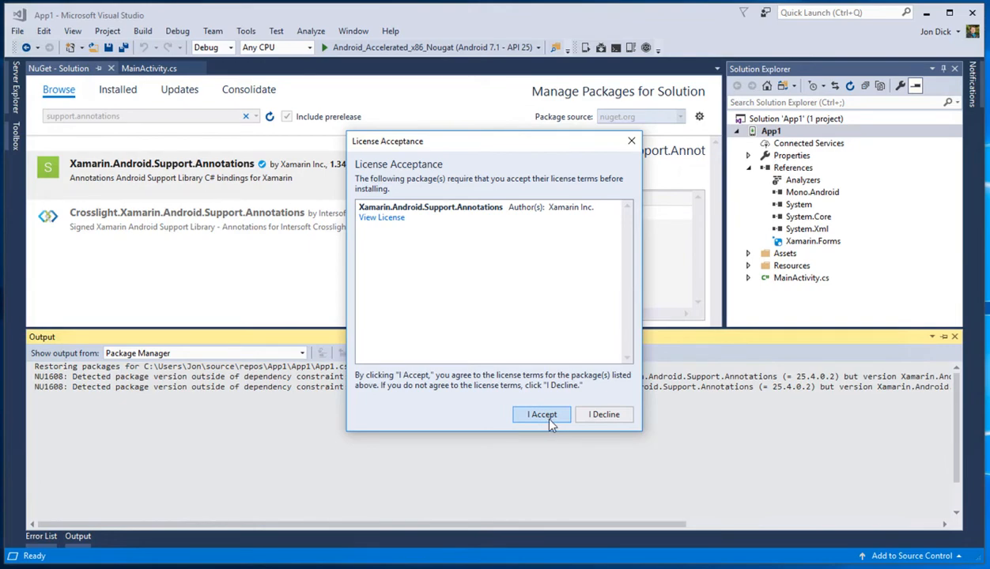
left_click(541, 415)
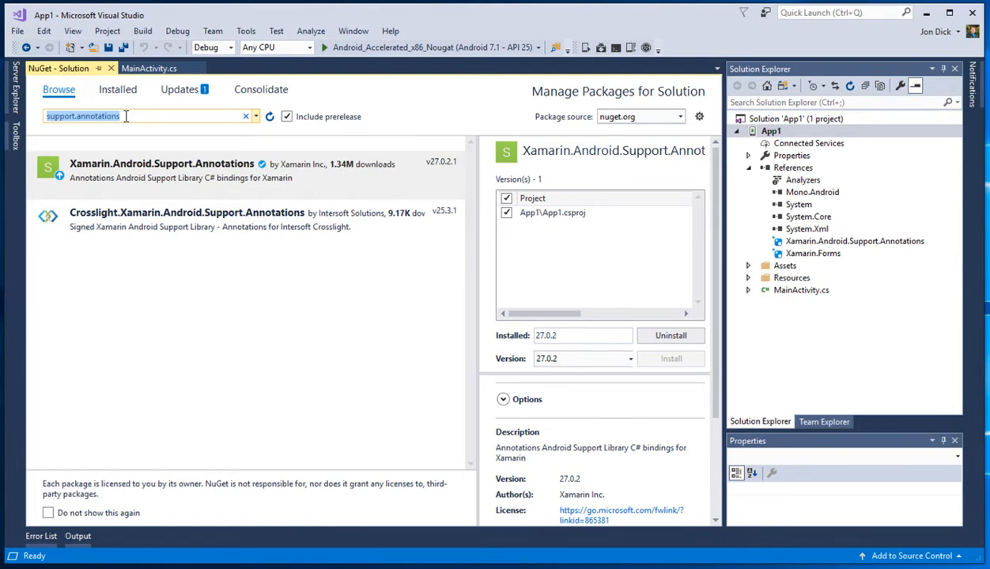
mouse_move(142, 117)
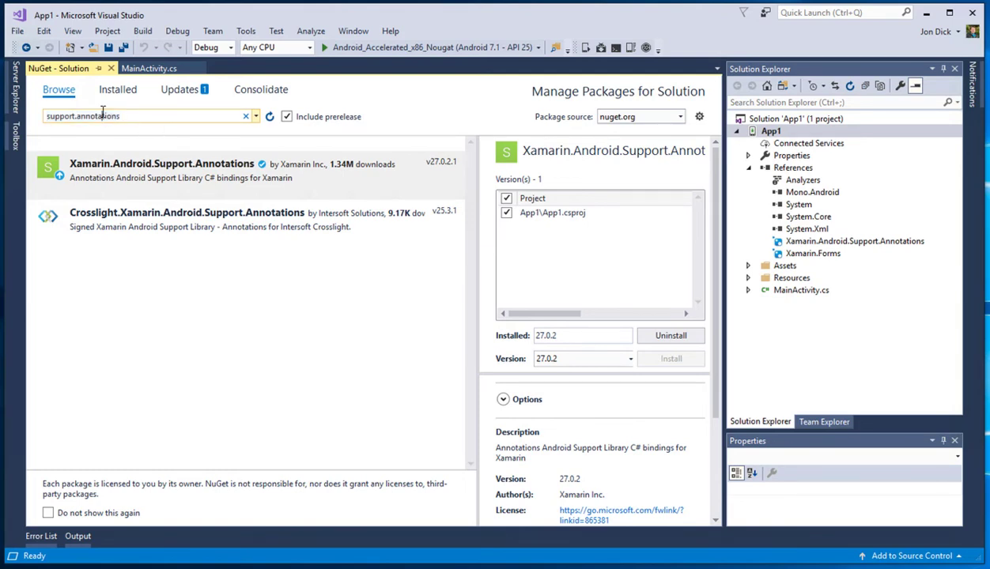
Step: Install Xamarin.Android.Support.Compat 27.0.2 into App1, then search xamarin.essentials again
type("support.compat")
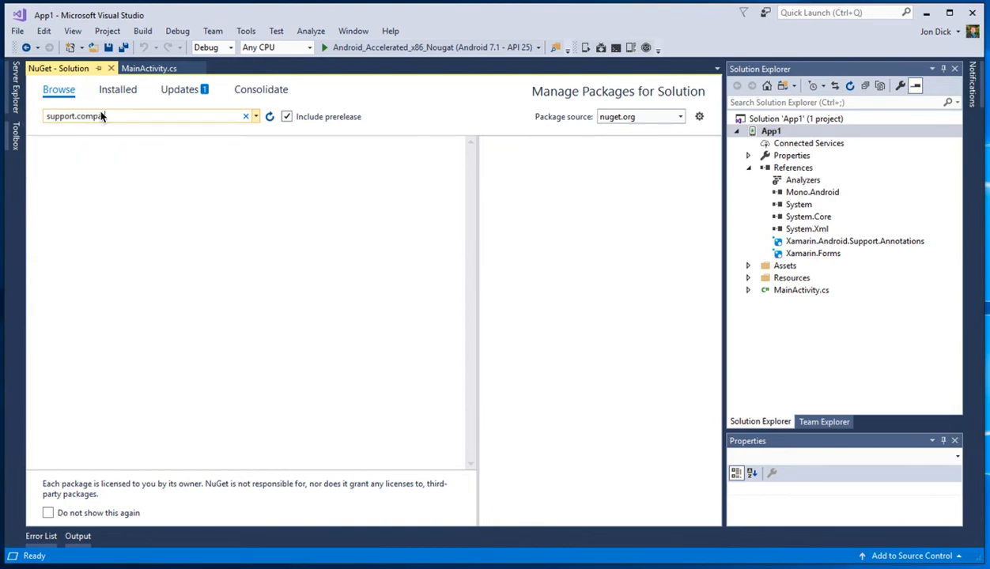
left_click(158, 220)
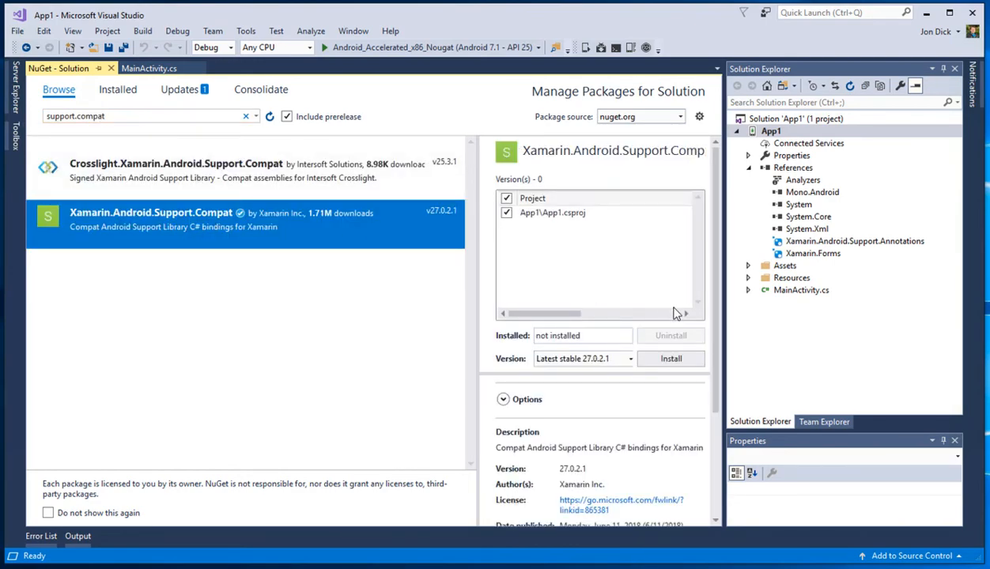
left_click(626, 359)
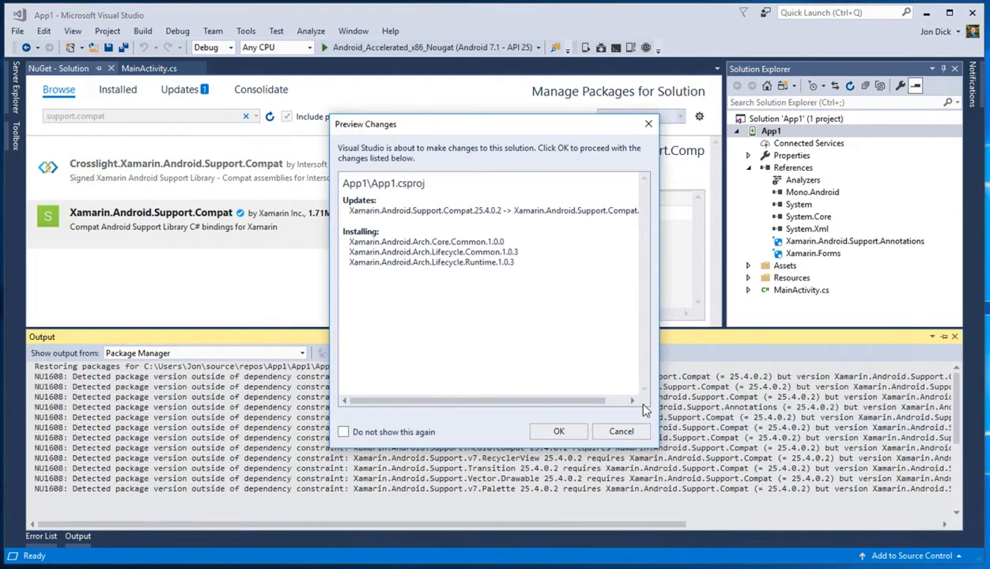
left_click(559, 430)
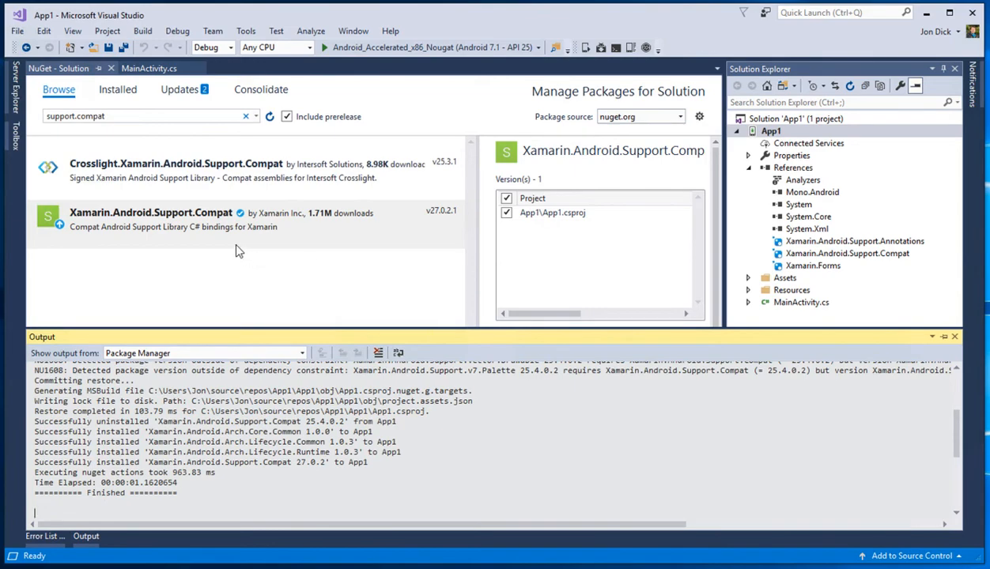
mouse_move(234, 183)
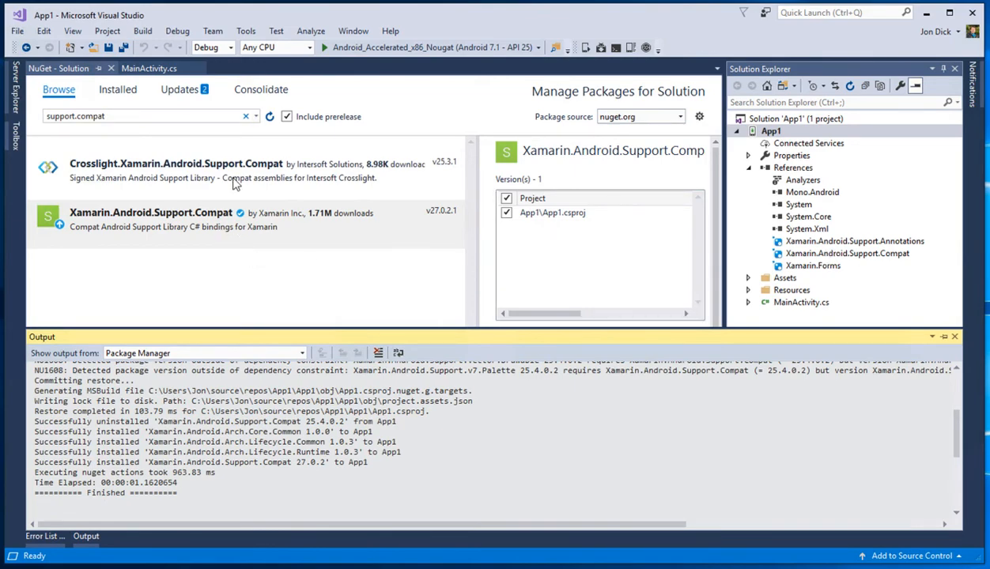
type("xamarin.essentials")
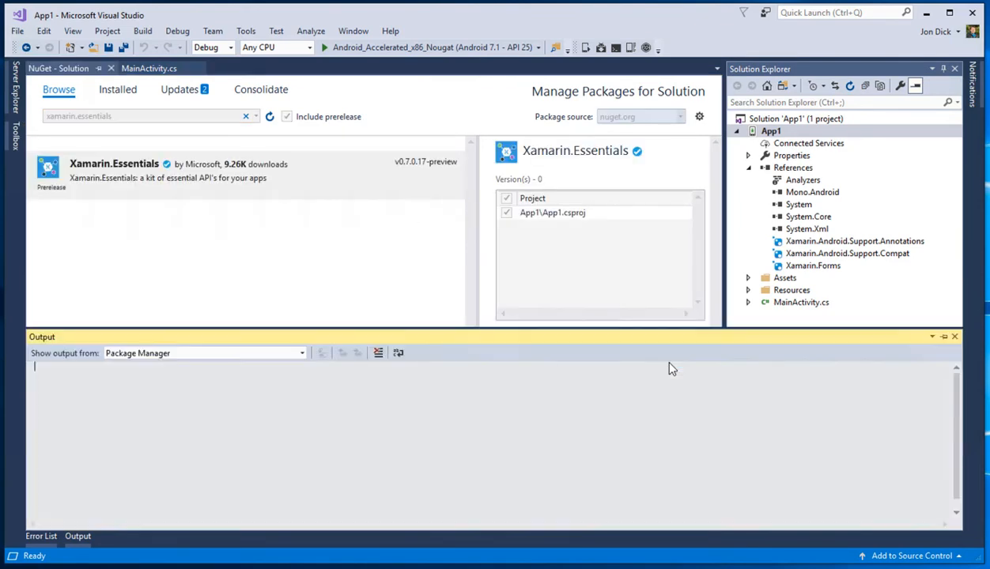
Step: Retry Xamarin.Essentials, expand the Core.Utils conflict error, and search NuGet for core
left_click(41, 537)
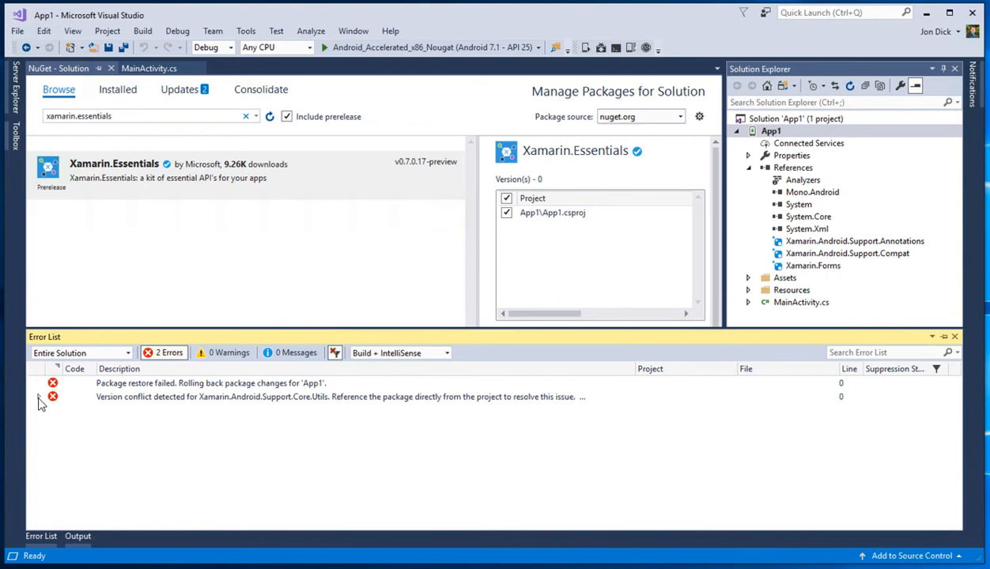
left_click(38, 395)
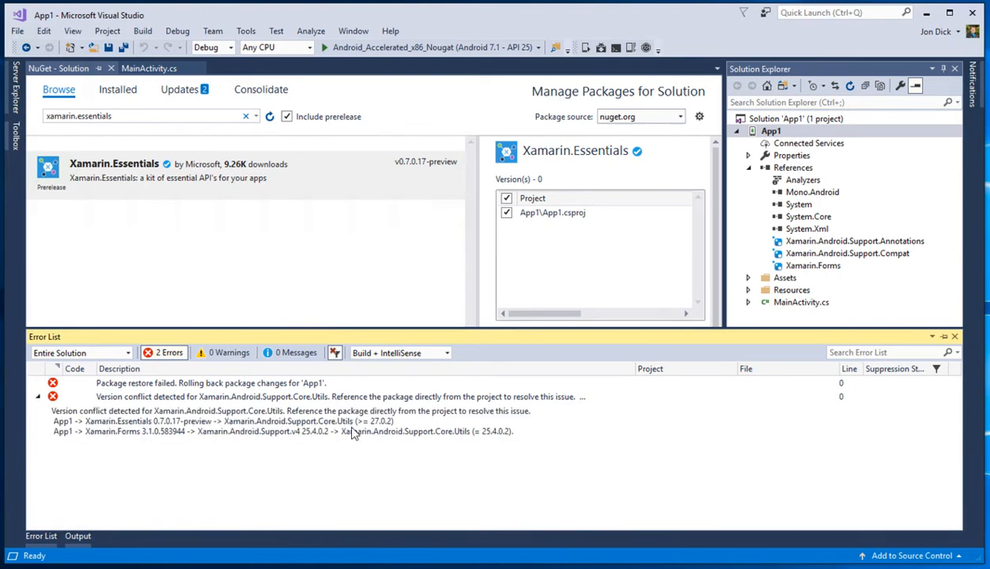
mouse_move(334, 427)
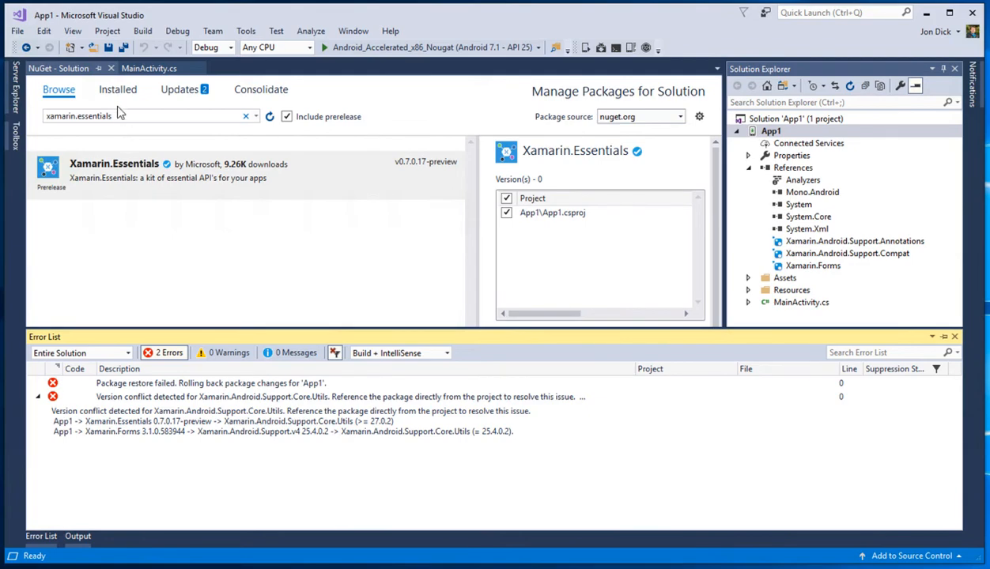
type("core.utils")
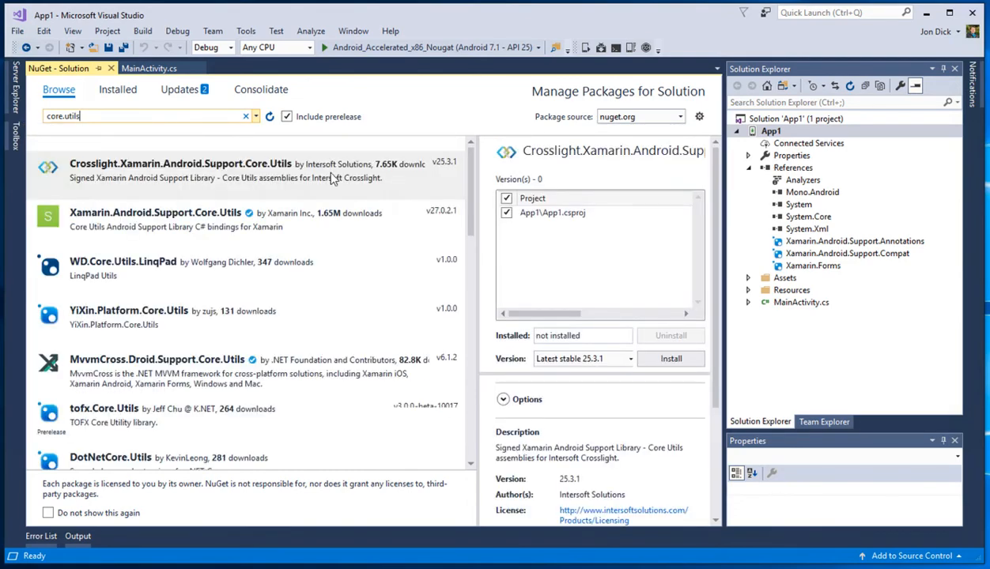
Step: Install Xamarin.Android.Support.Core.Utils 27.0.2 into App1, accept the license, and search xamarin.essentials
left_click(155, 220)
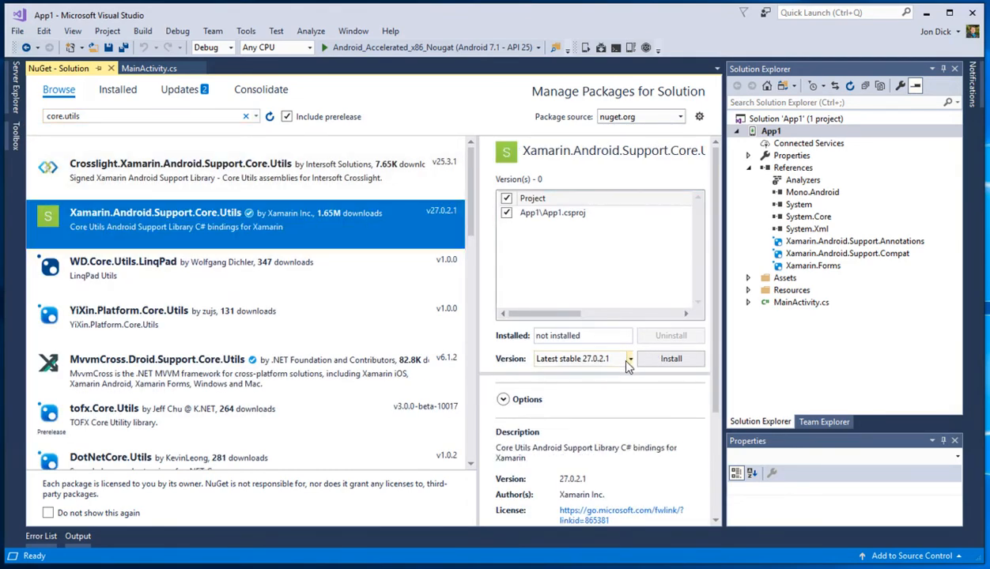
left_click(626, 359)
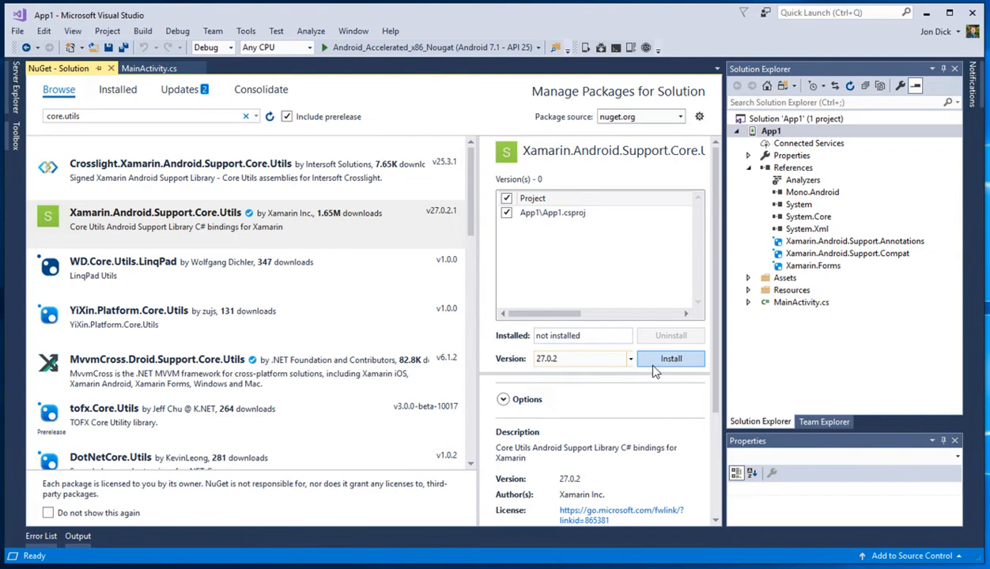
left_click(671, 359)
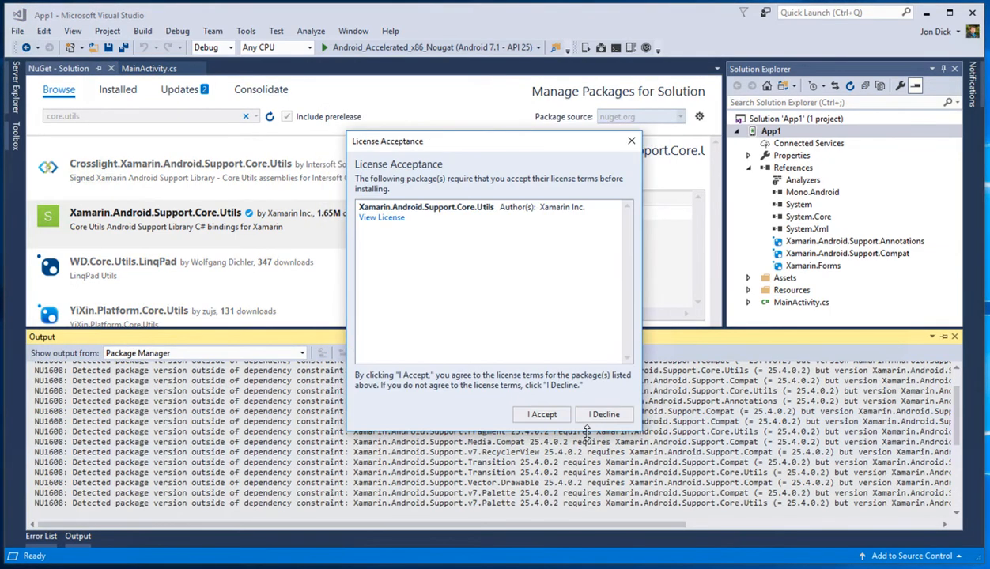
left_click(541, 414)
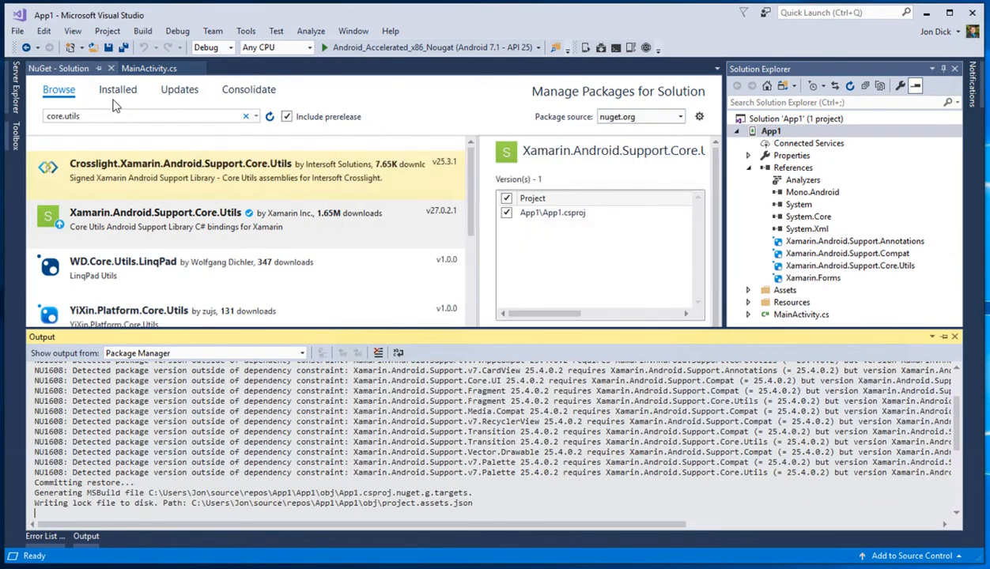
type("xamarin.essentials")
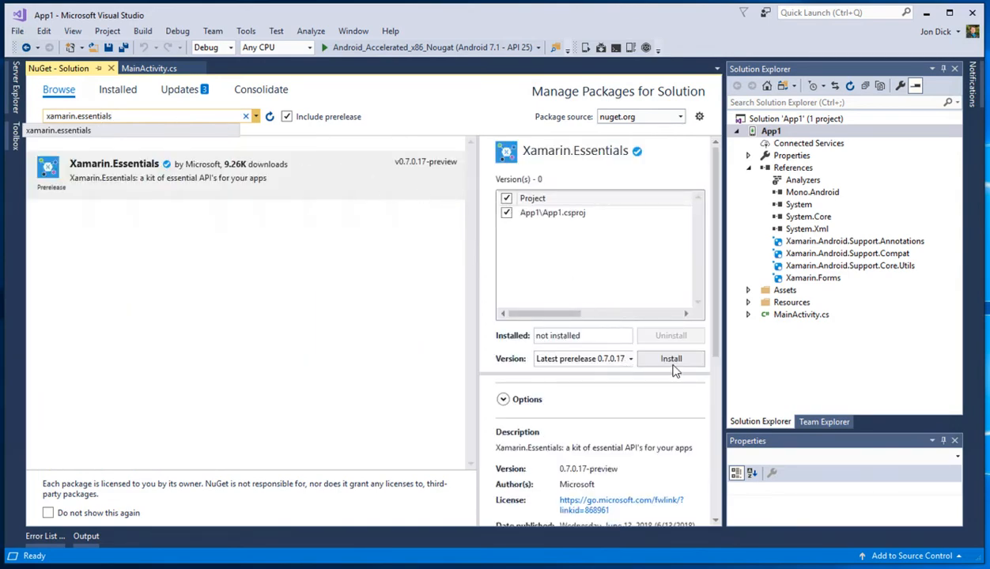
Step: Install the Xamarin.Essentials 0.7.0.17-preview package into App1
left_click(671, 359)
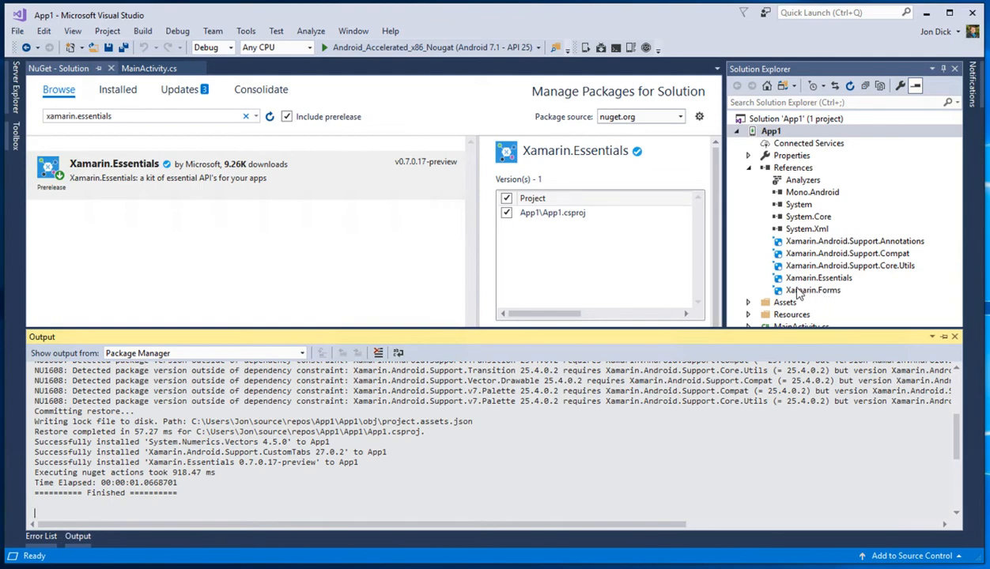
mouse_move(740, 331)
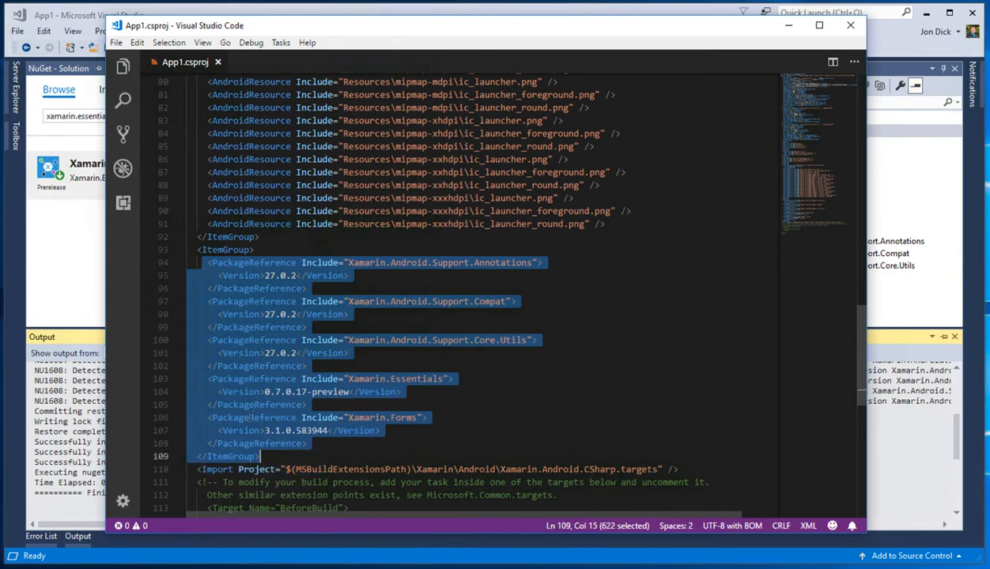
Step: Select the PackageReference entries in App1.csproj's ItemGroup in Visual Studio Code
double_click(253, 262)
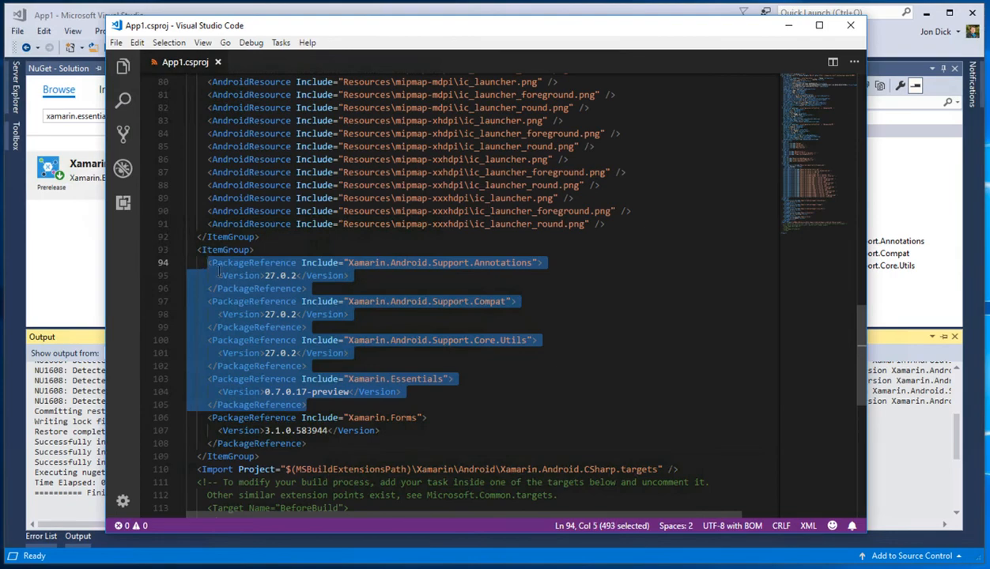
key("Delete")
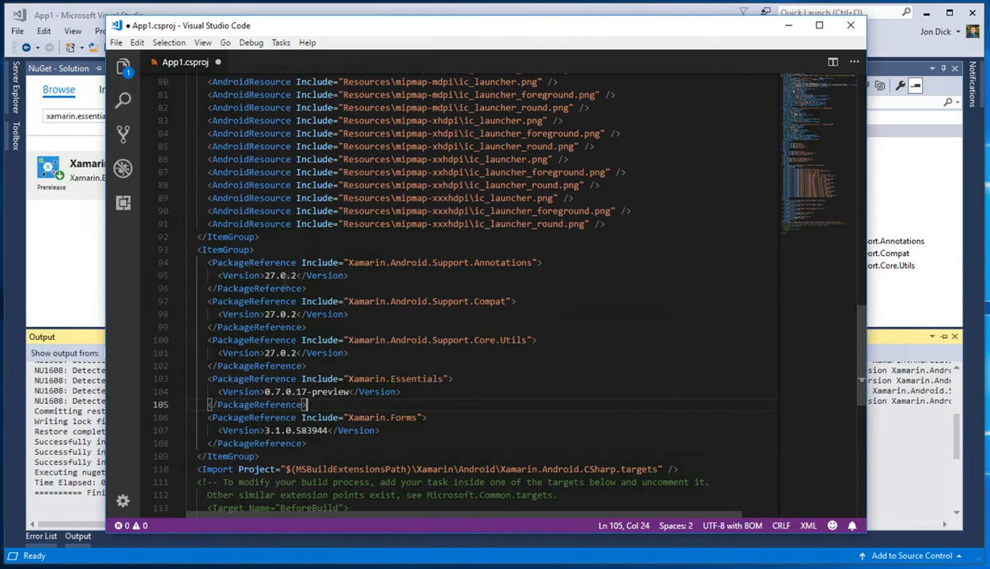
Step: Append .1 to the Annotations, Compat and Core.Utils versions, making each 27.0.2.1, and save
double_click(503, 263)
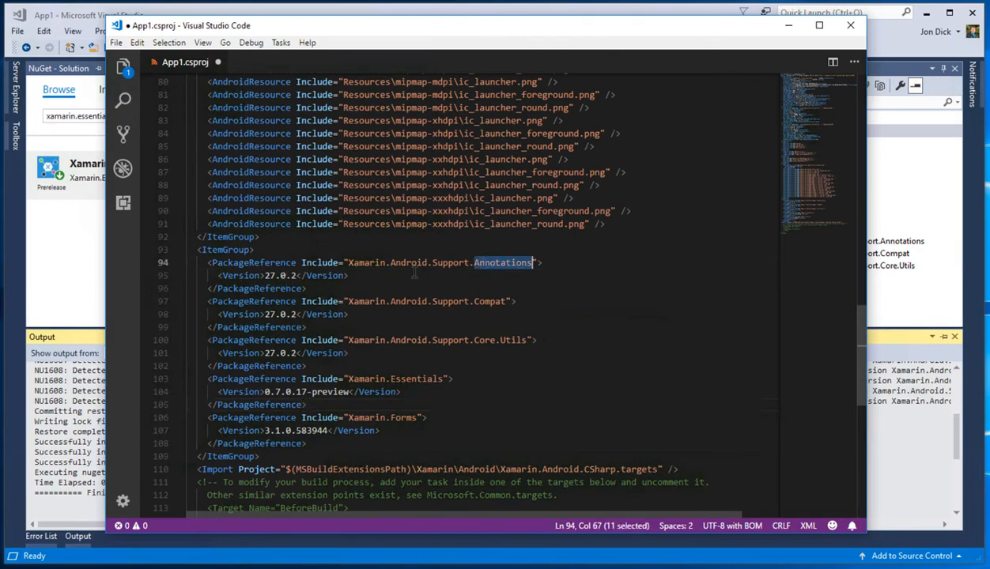
left_click(515, 340)
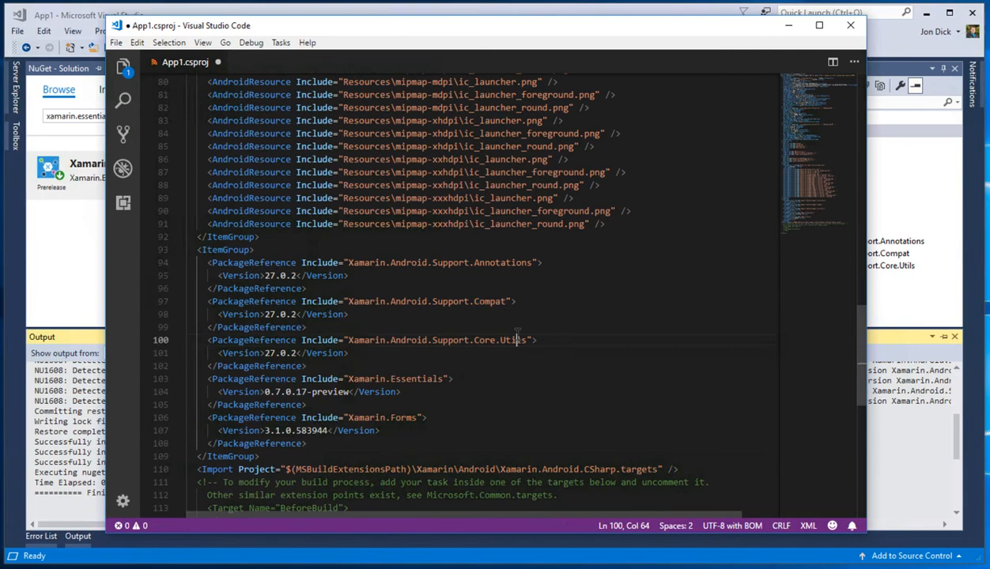
left_click(299, 353)
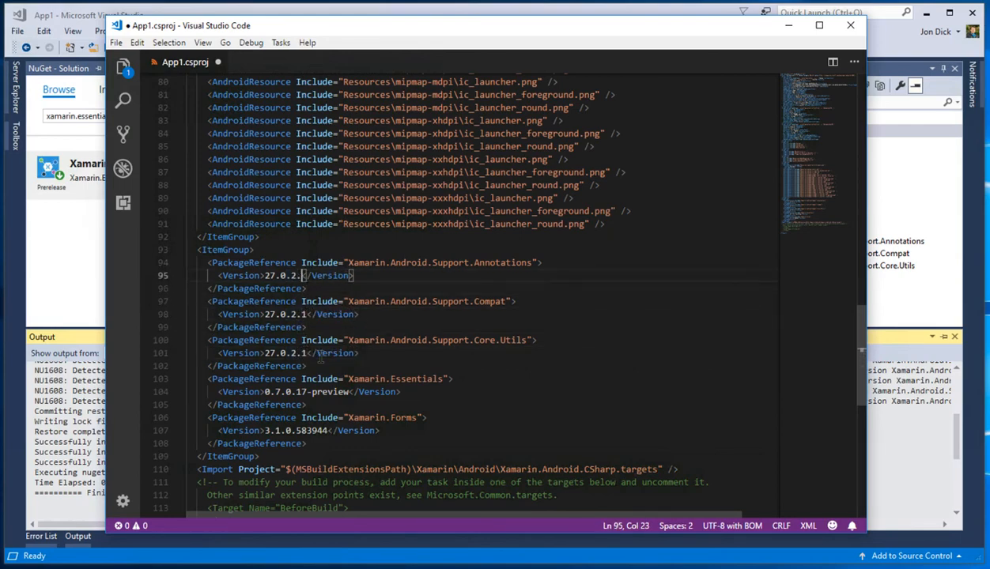
type("1")
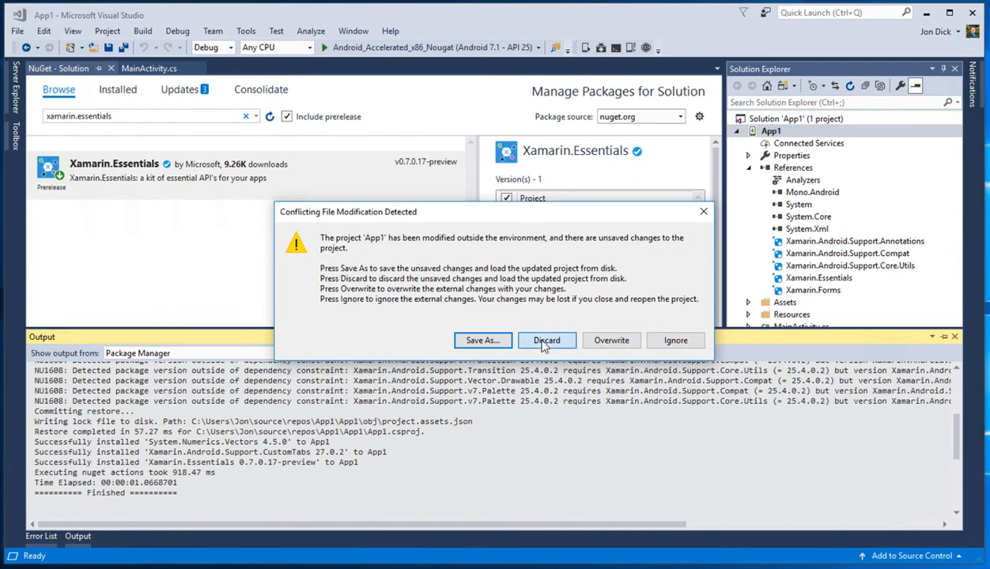
Step: Discard Visual Studio's copy to reload App1, then check Xamarin.Essentials in NuGet's Installed list
left_click(547, 340)
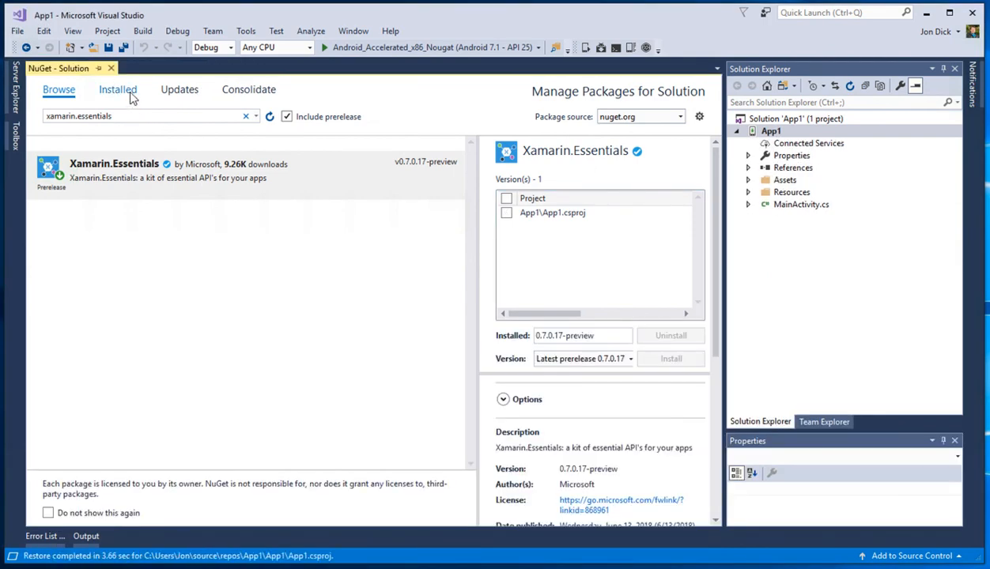
left_click(117, 88)
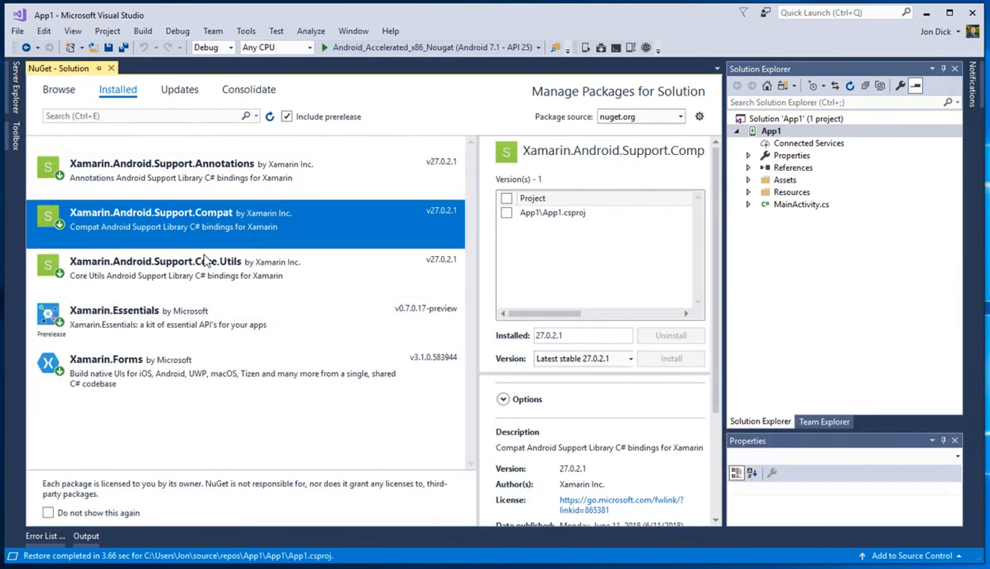
left_click(139, 316)
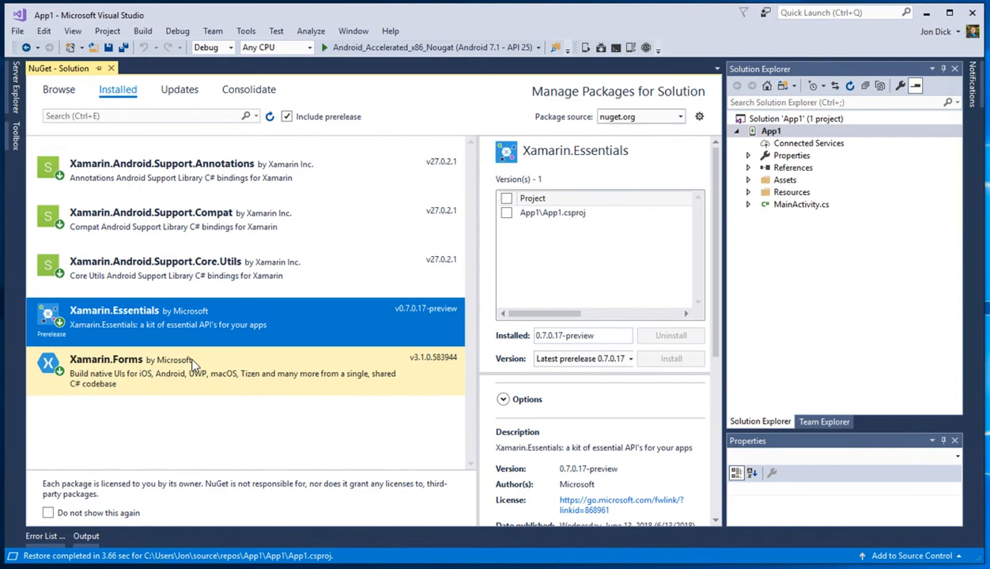